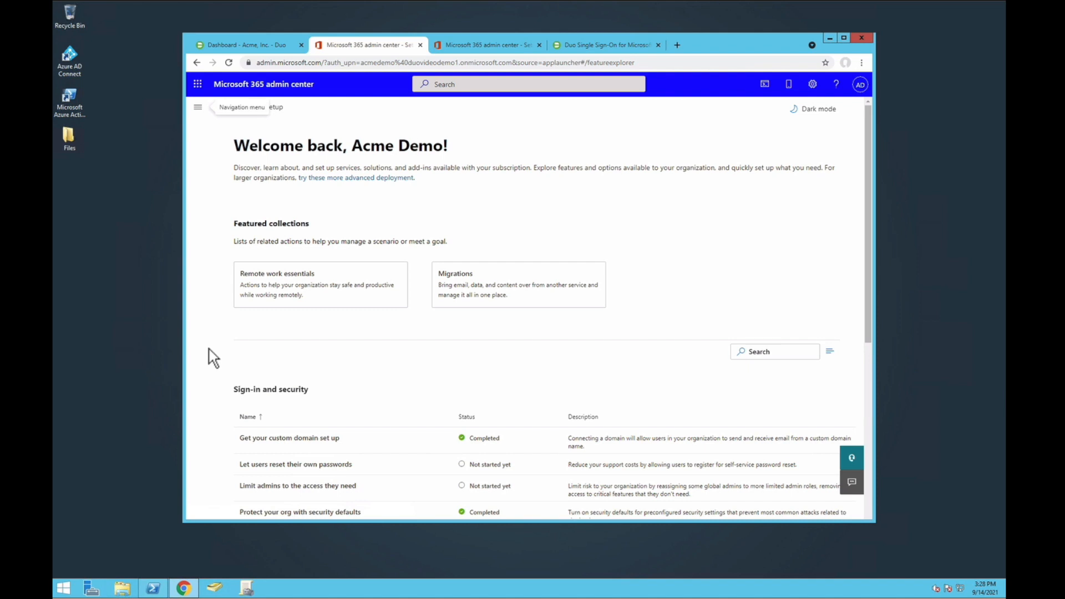
Launch 'Sync users from your Windows Server Active Directory' and continue past the IdFix step.
scroll("down", 3)
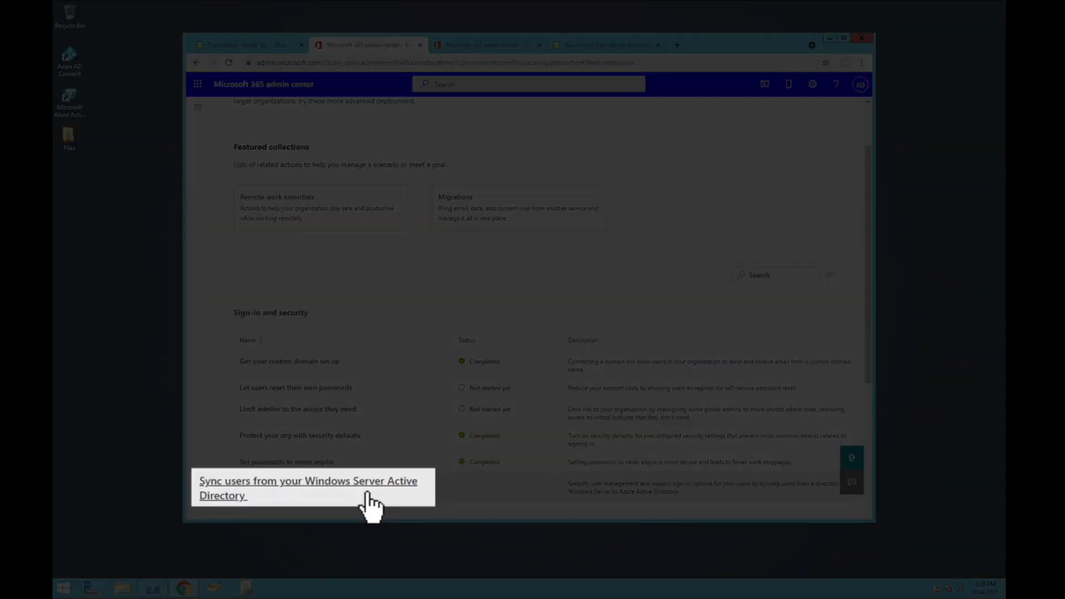
left_click(307, 487)
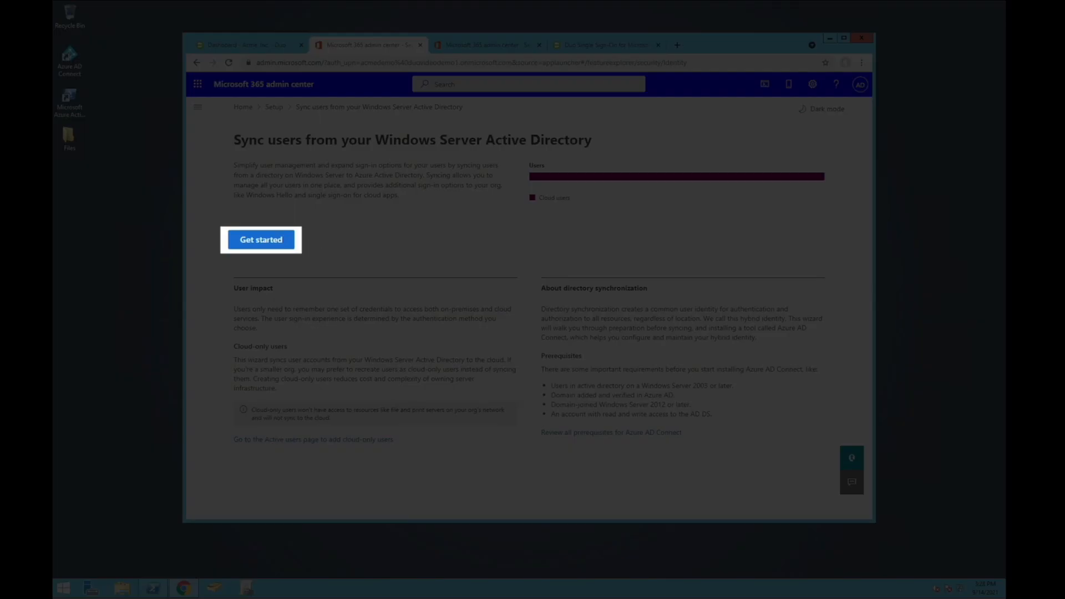
left_click(260, 239)
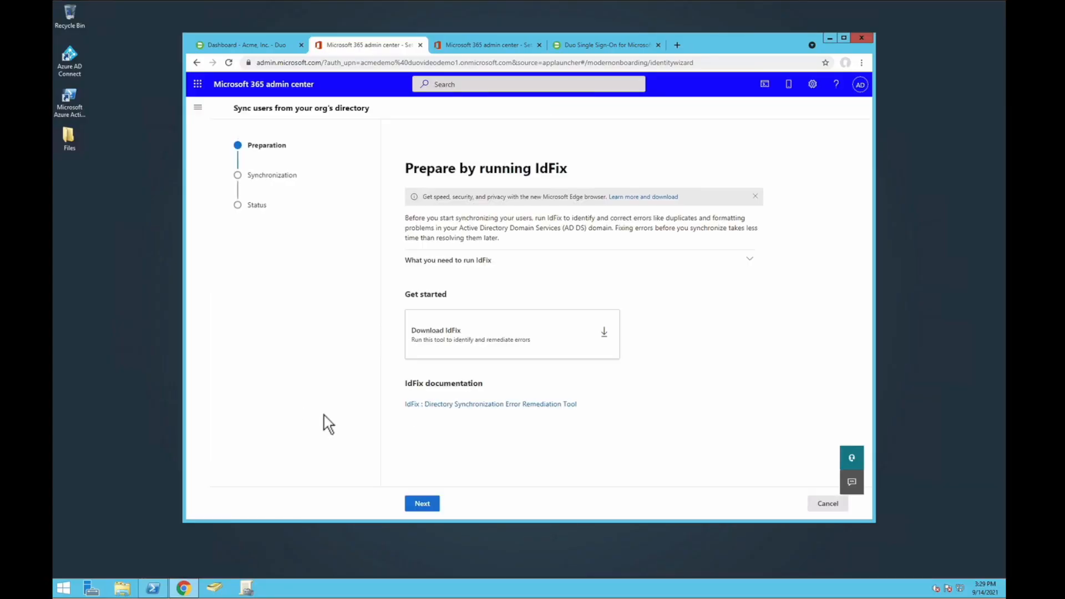
left_click(422, 503)
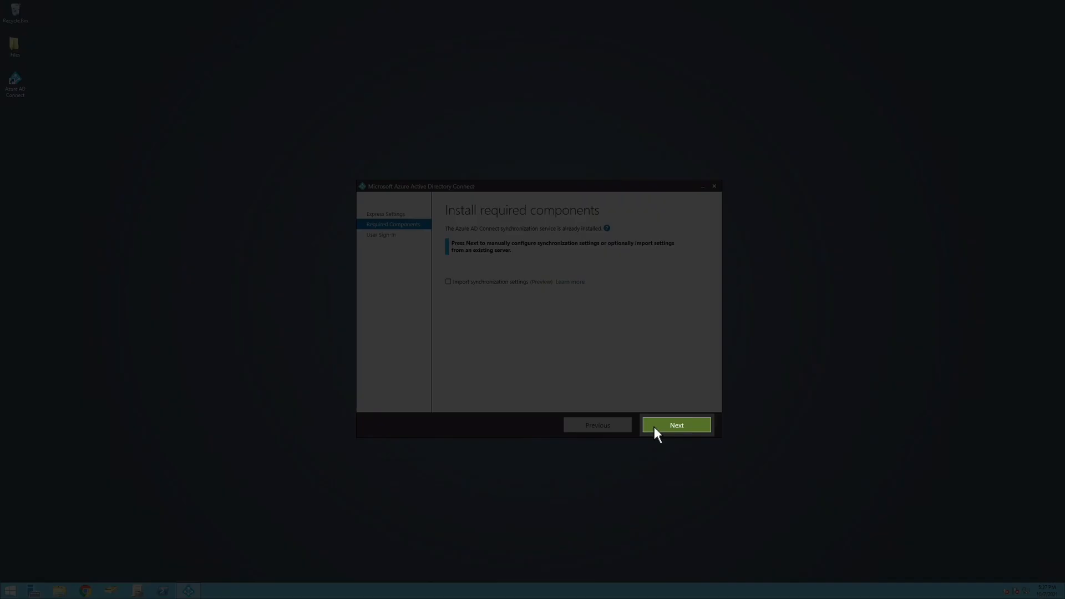
Choose 'Do not configure' as the user sign-in method in Azure AD Connect.
left_click(676, 425)
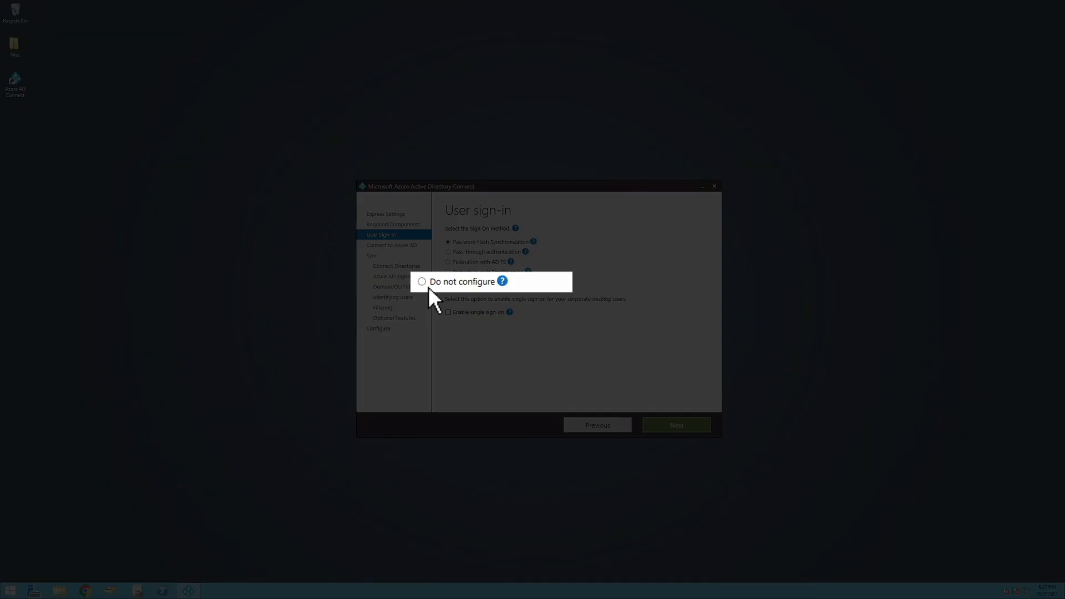
left_click(421, 281)
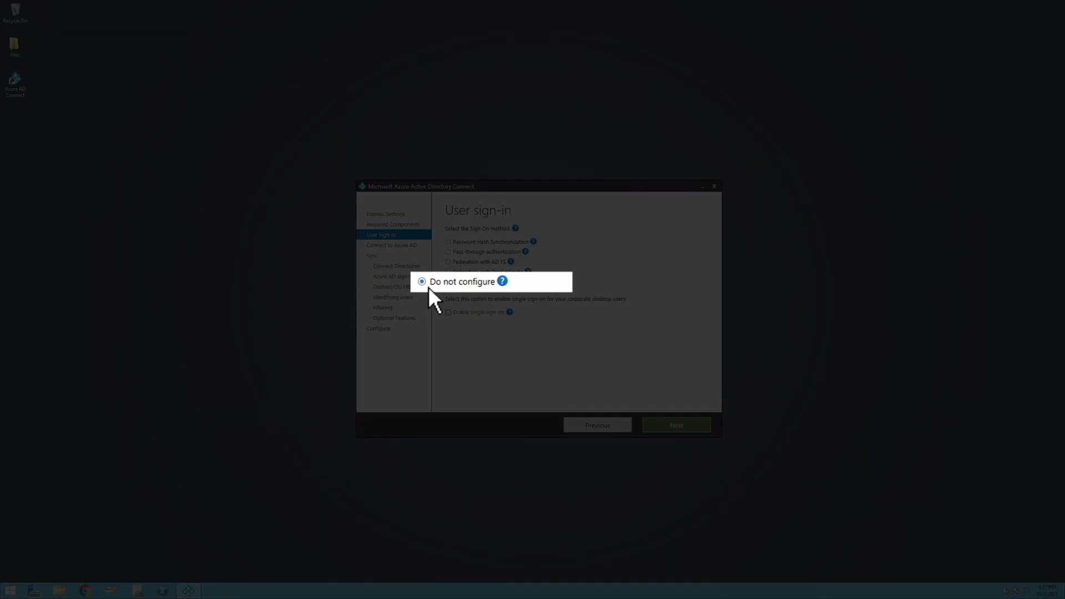
mouse_move(662, 436)
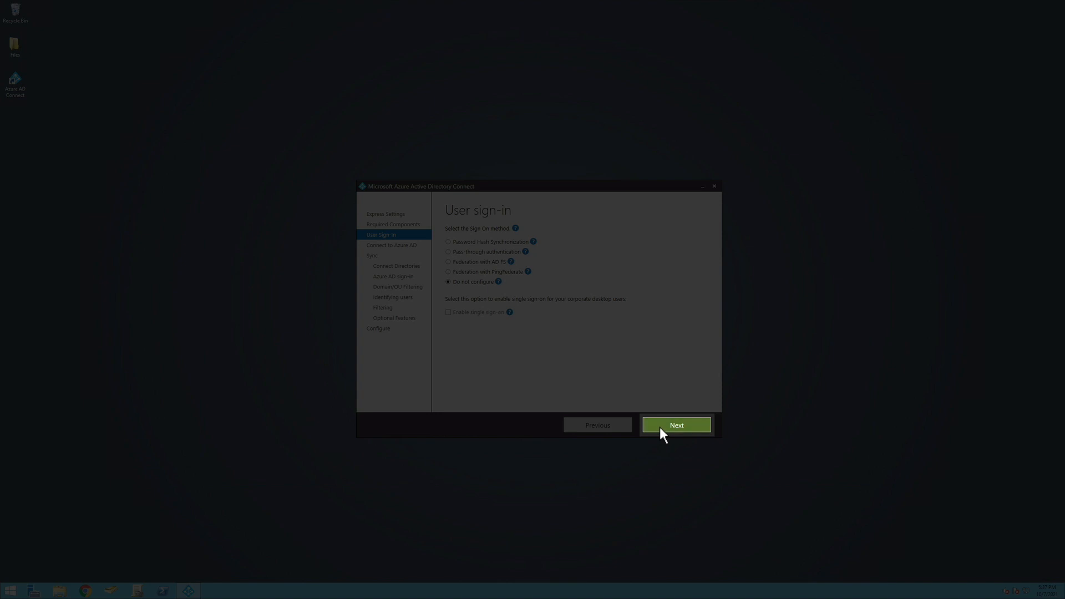
left_click(676, 425)
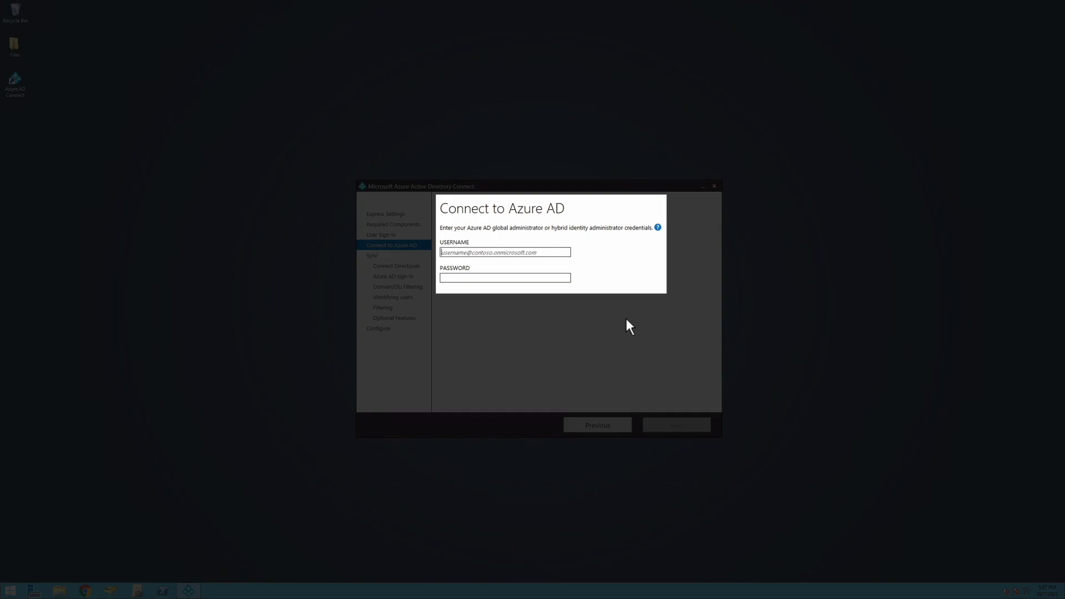
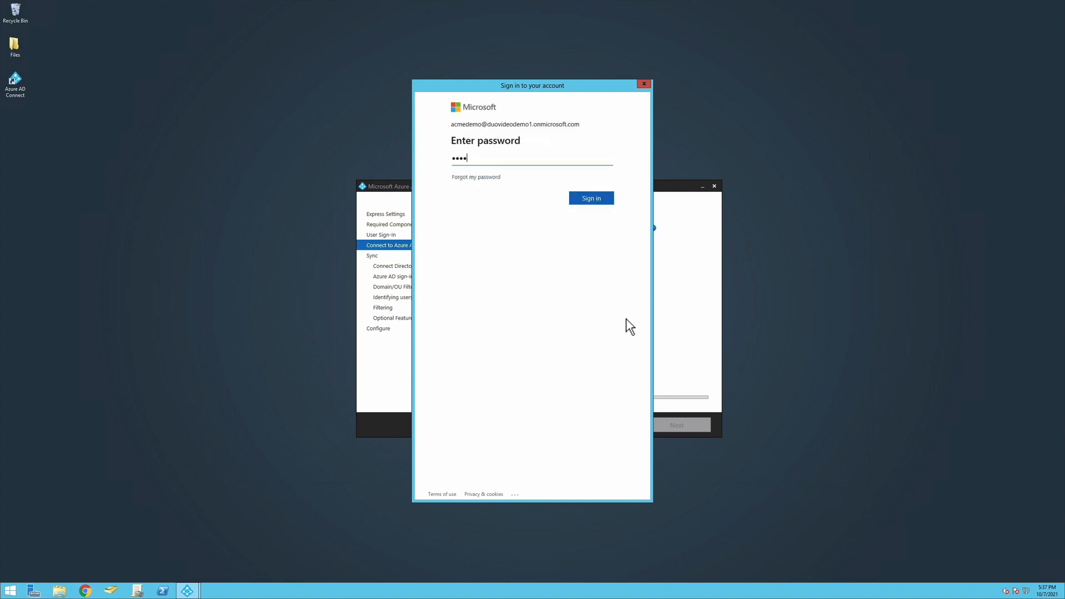
left_click(591, 198)
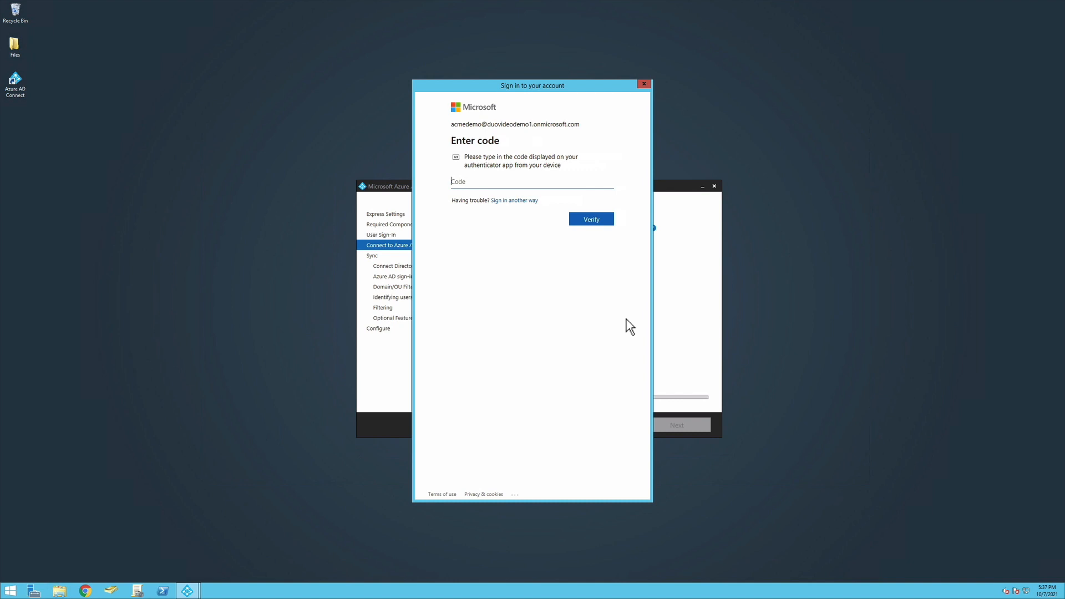
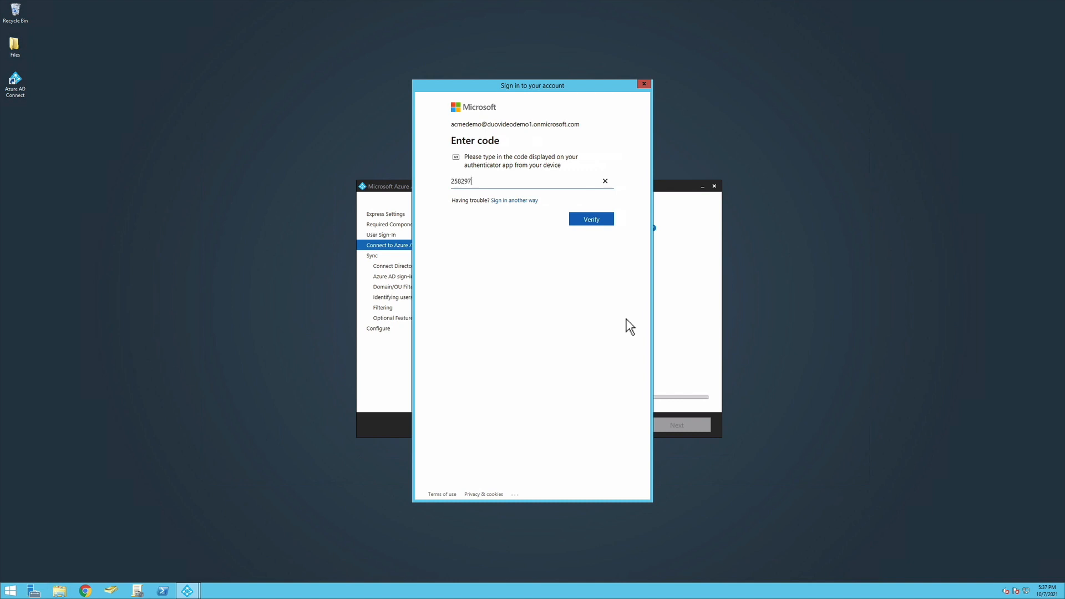
left_click(591, 219)
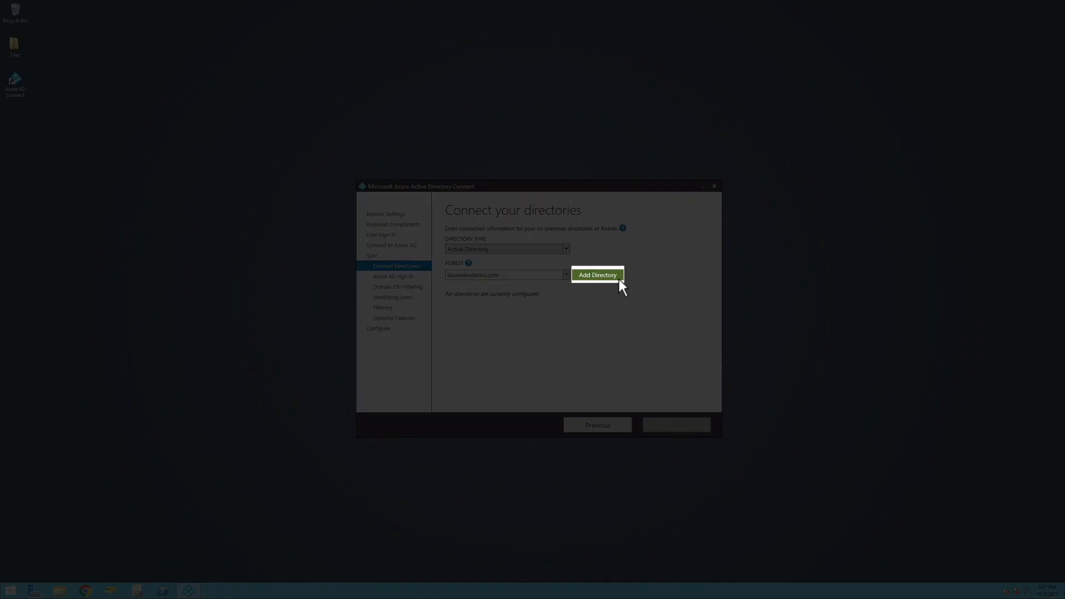
Add the duovideodemo.com forest with its existing AD account, then pass sign-in and OU filtering.
left_click(597, 275)
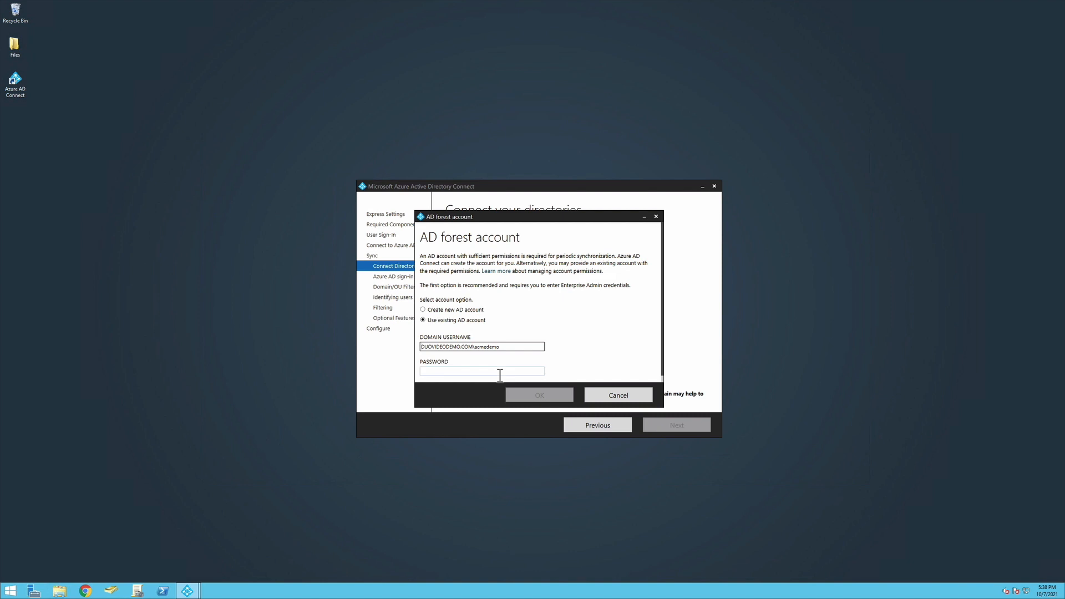
left_click(539, 395)
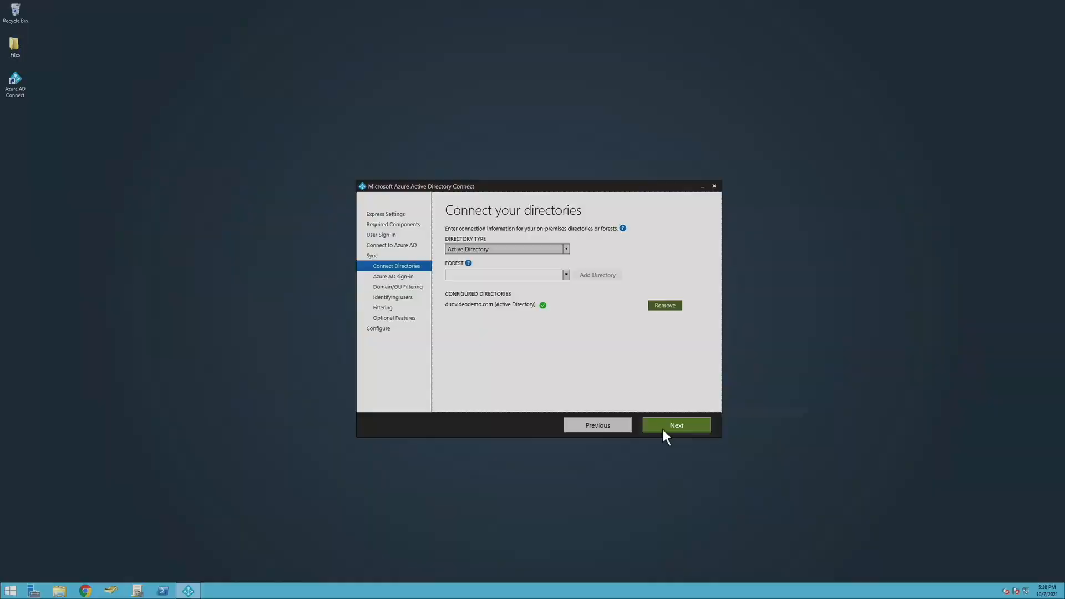
left_click(676, 425)
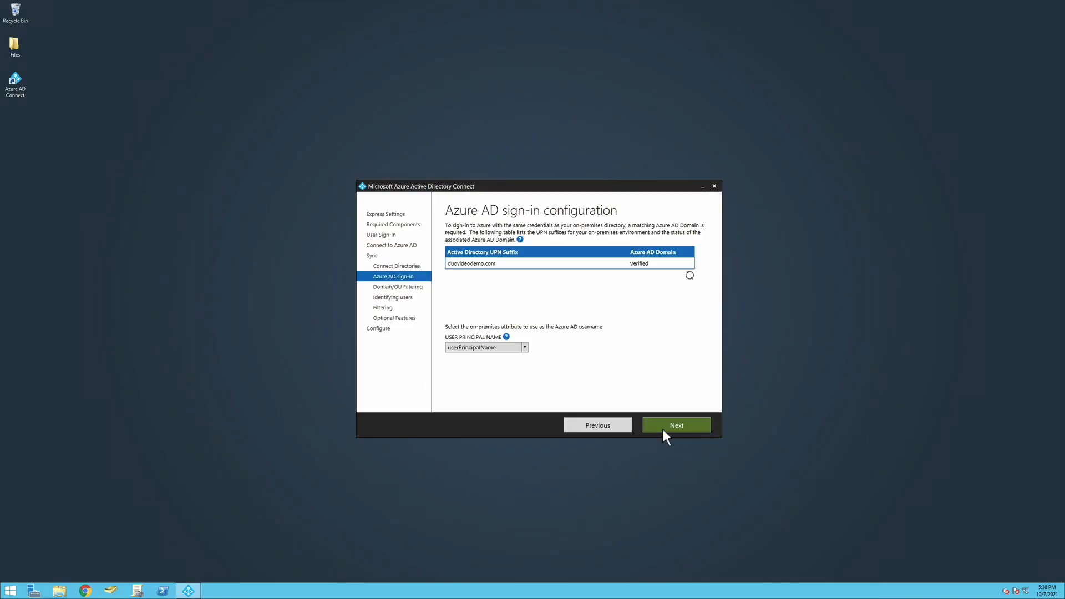
left_click(676, 425)
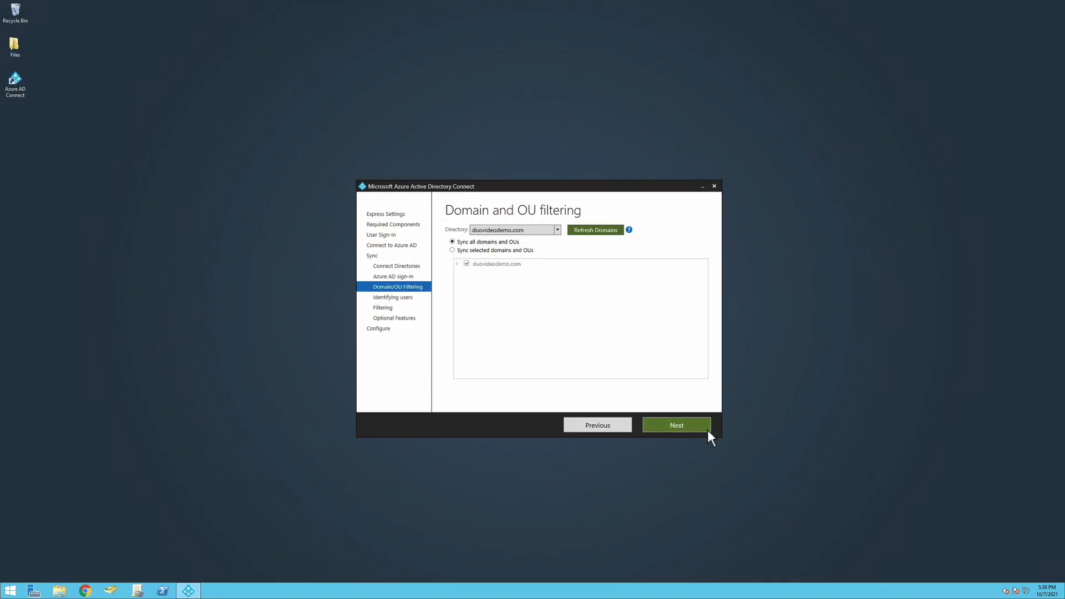
left_click(676, 425)
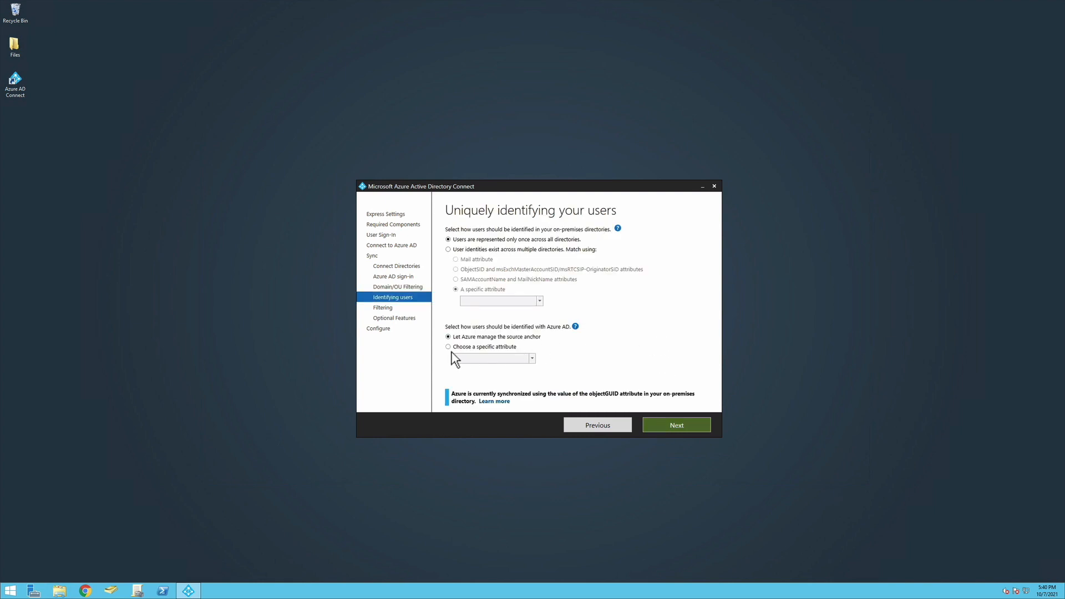
Choose a specific attribute and pick mS-DS-ConsistencyGuid as the source anchor.
left_click(448, 347)
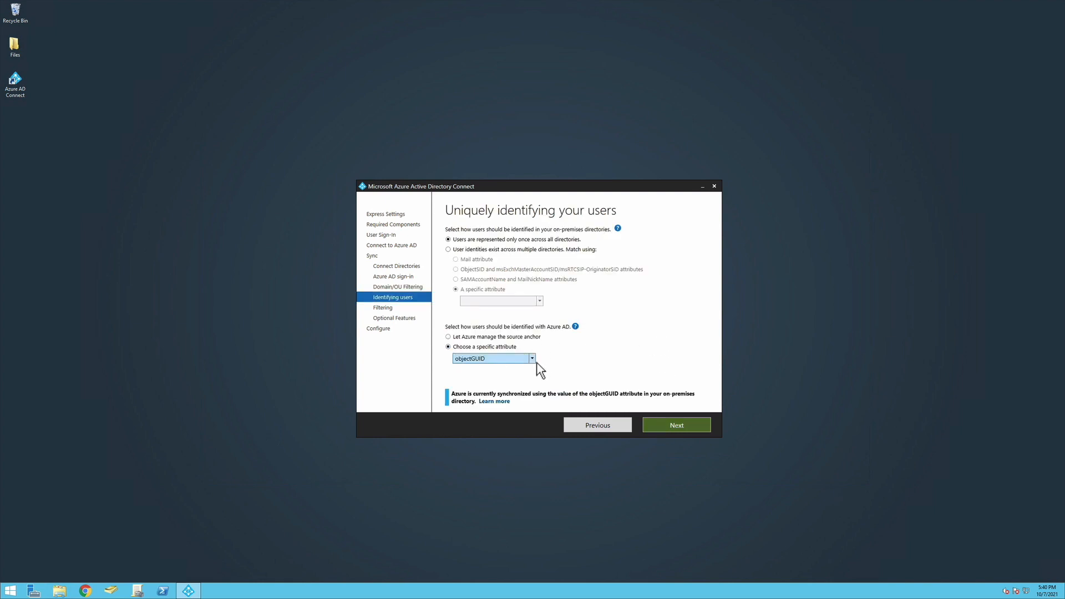
left_click(531, 359)
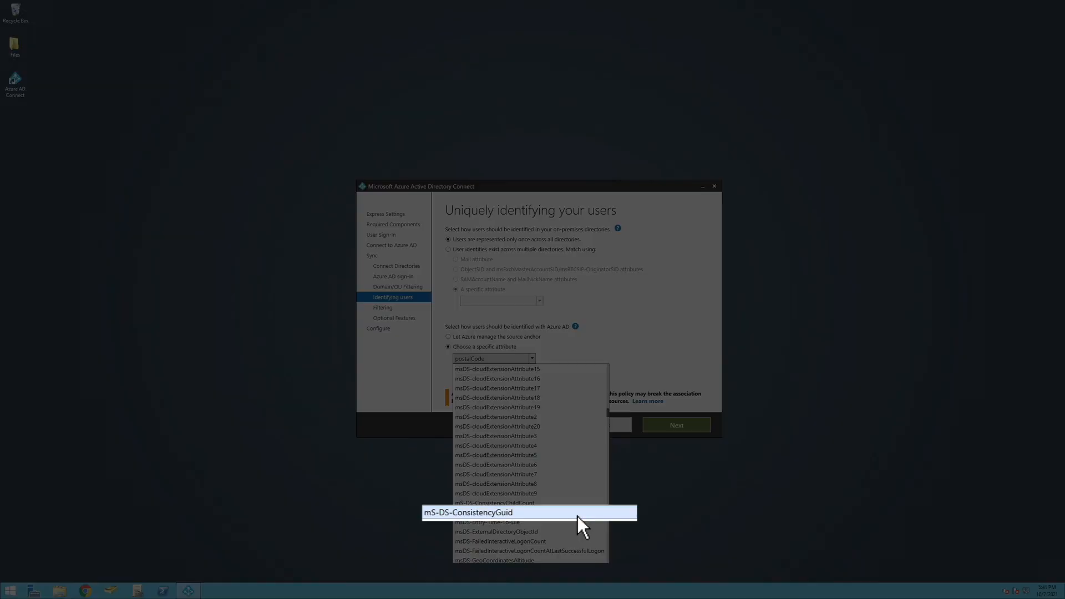
left_click(474, 513)
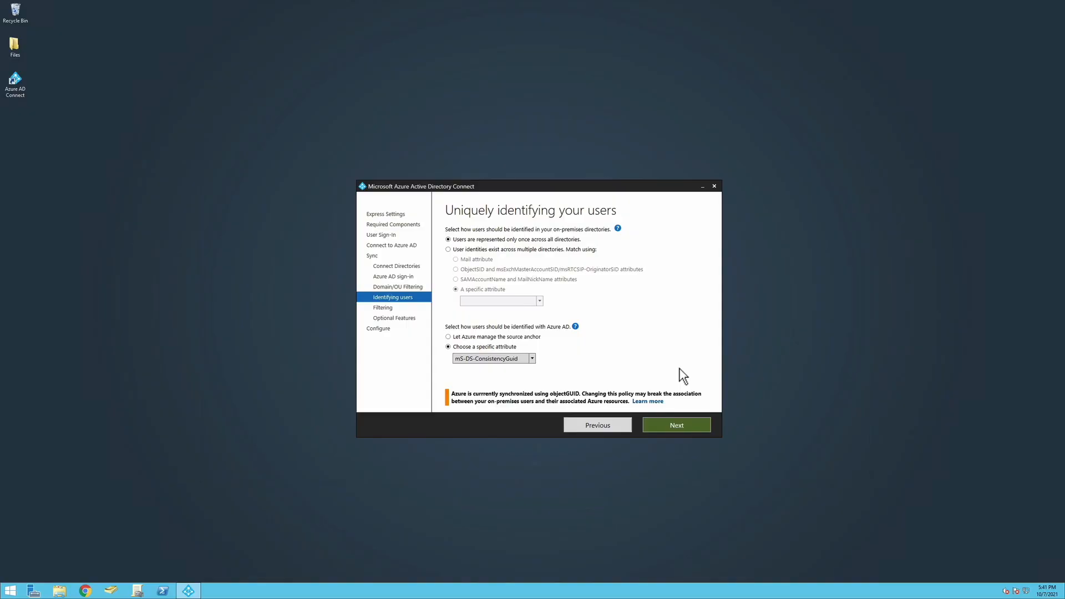
Skip optional features, install the sync configuration, and exit once it completes.
left_click(675, 424)
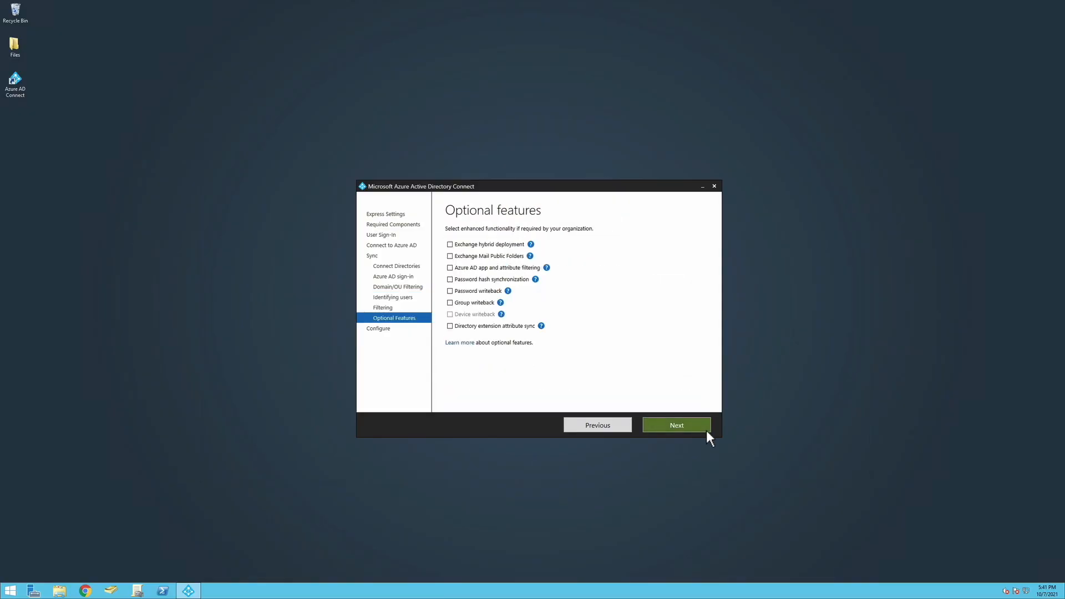
left_click(677, 424)
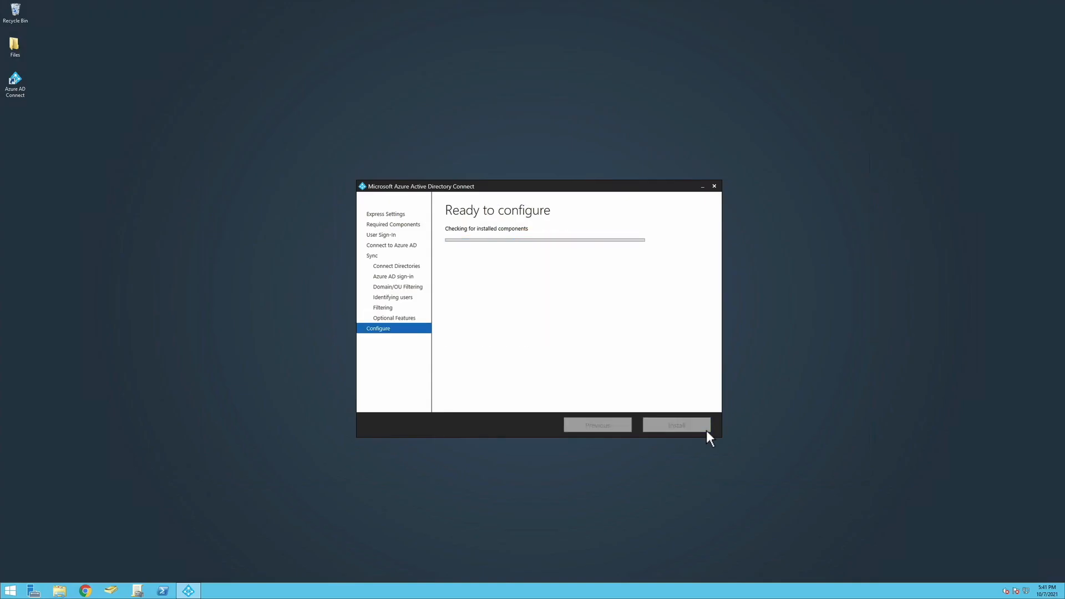
left_click(676, 425)
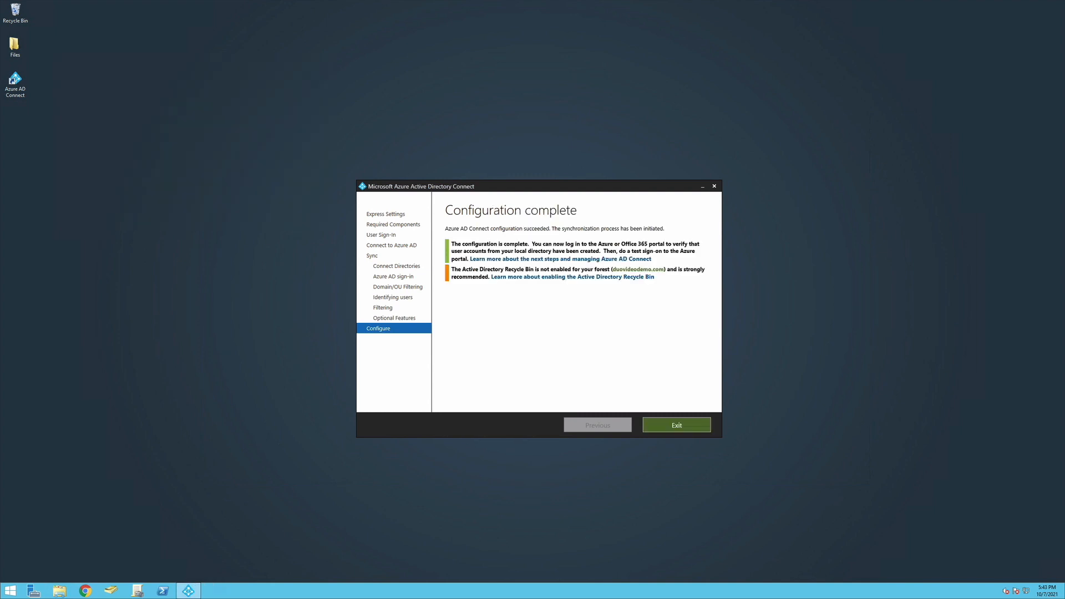
mouse_move(730, 340)
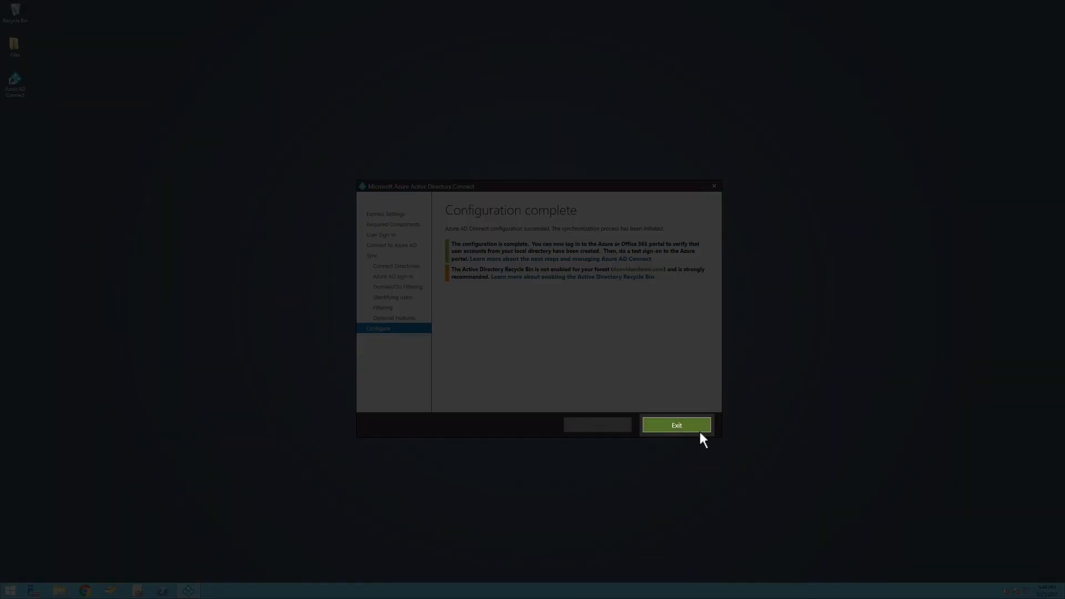
left_click(676, 424)
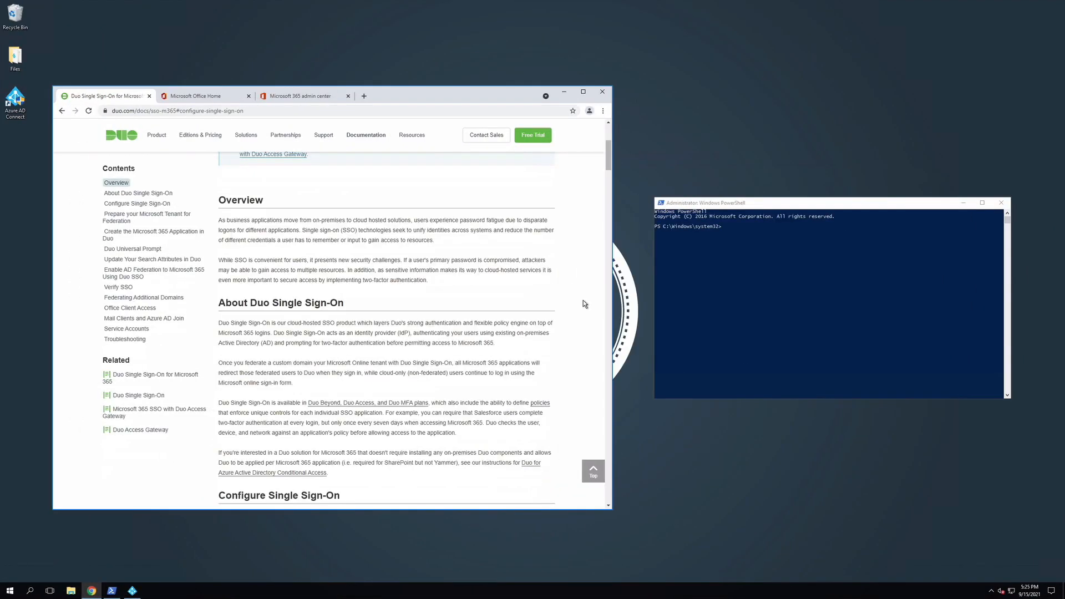
Run 'Install-Module MSOnline' in PowerShell.
left_click(136, 203)
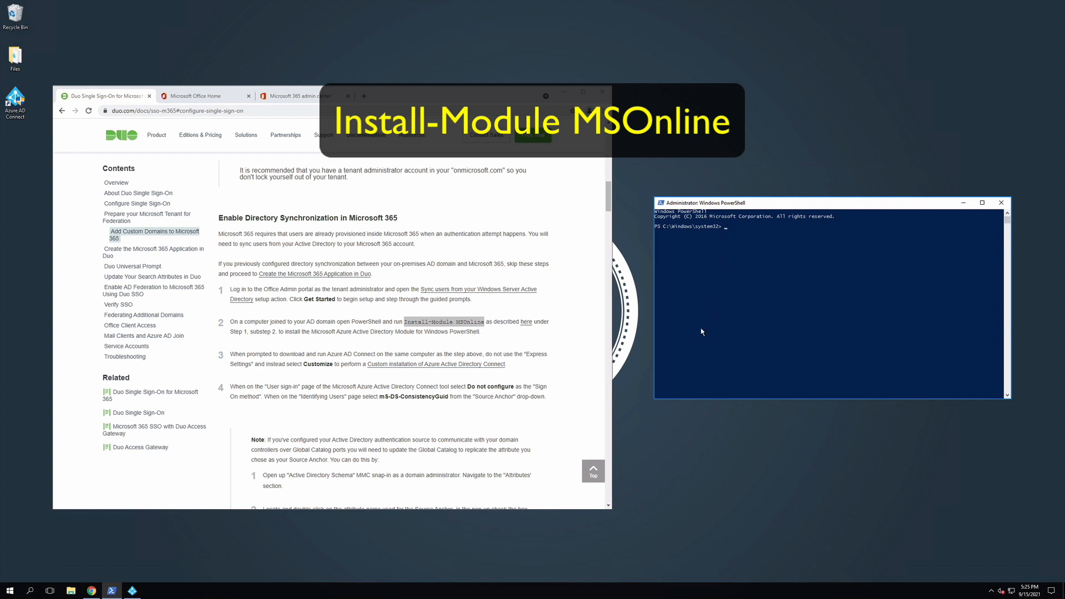
type("Install-Module MSOnline")
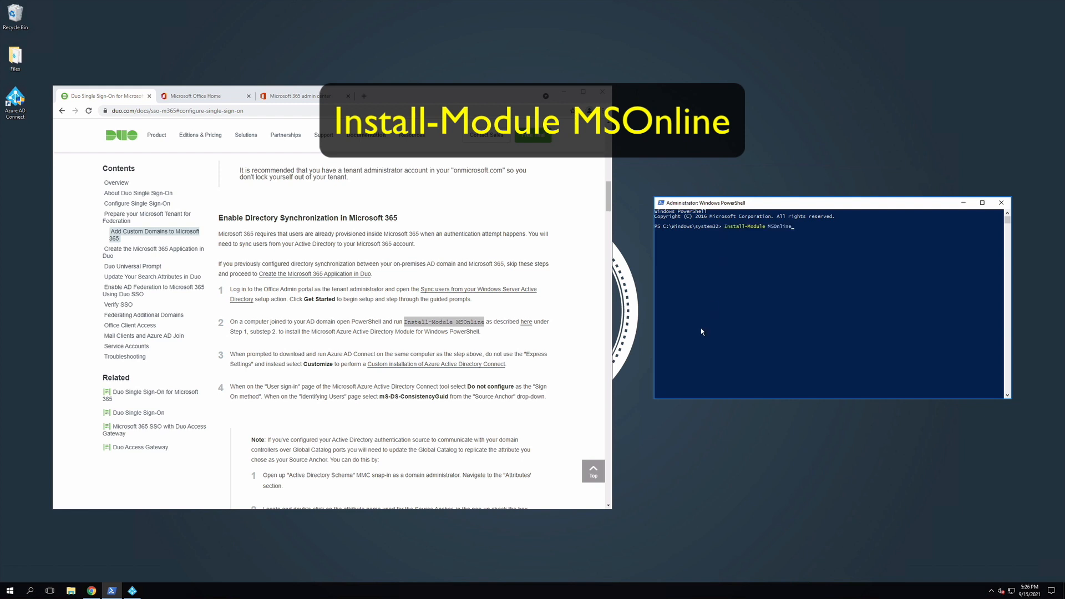
key("Enter")
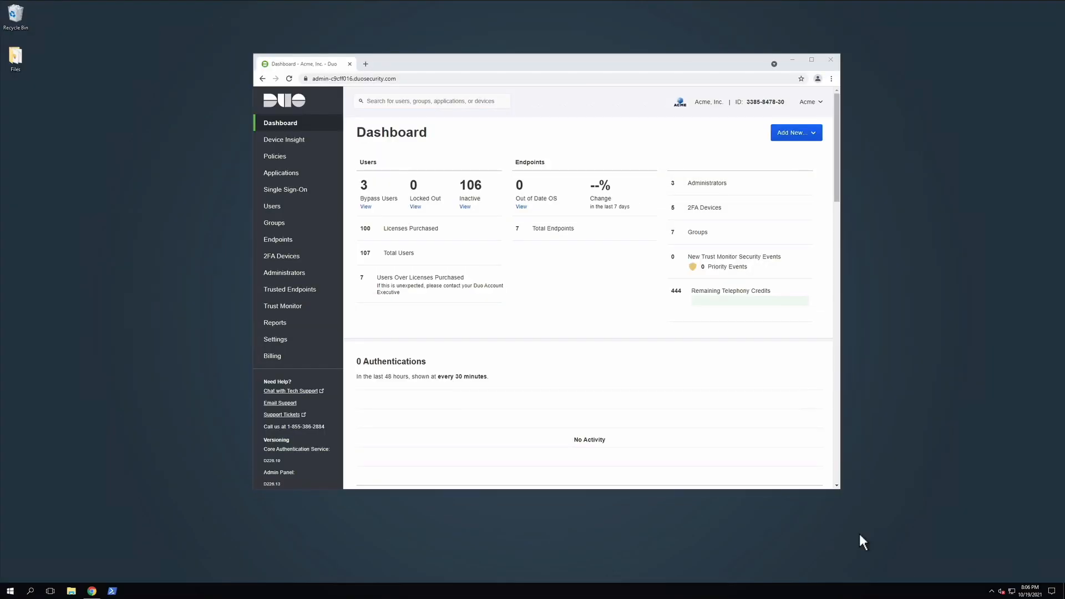
Protect a new Microsoft 365 application with Duo-hosted SSO, found by filtering 'Mic'.
left_click(281, 173)
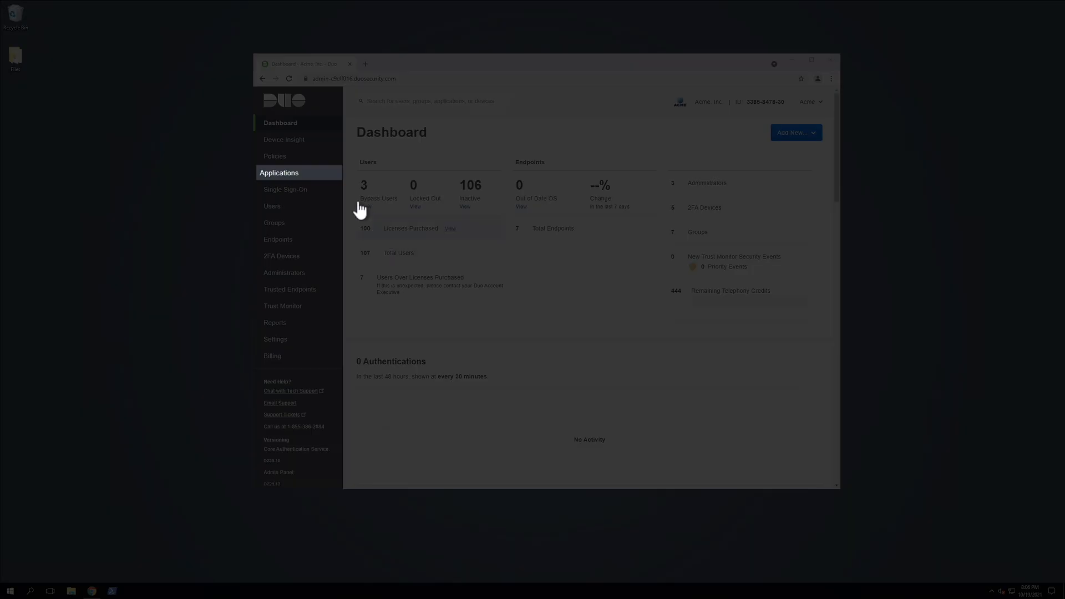
left_click(279, 173)
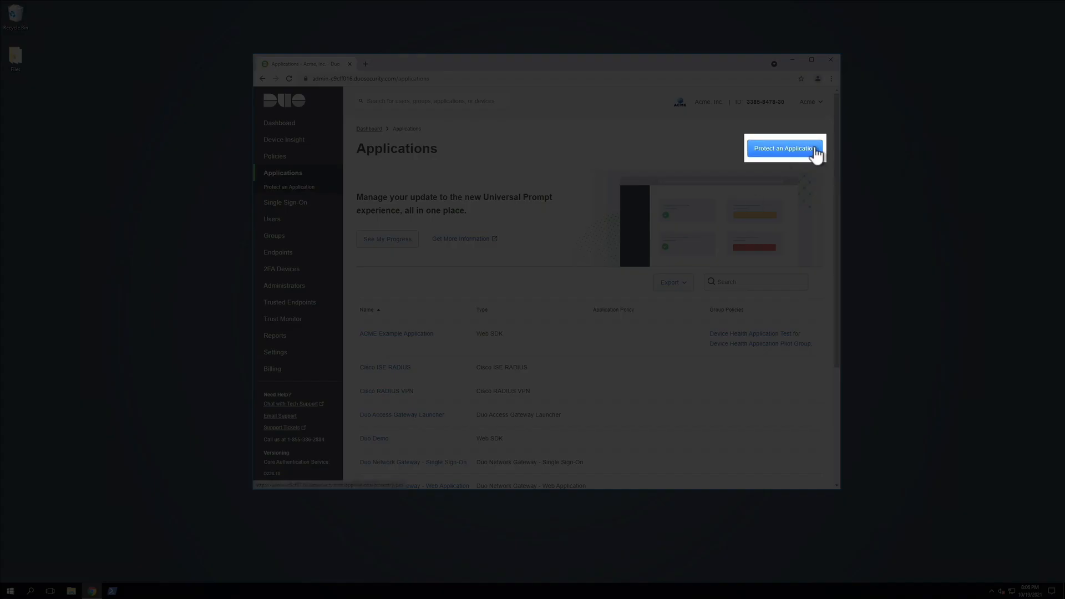
left_click(784, 148)
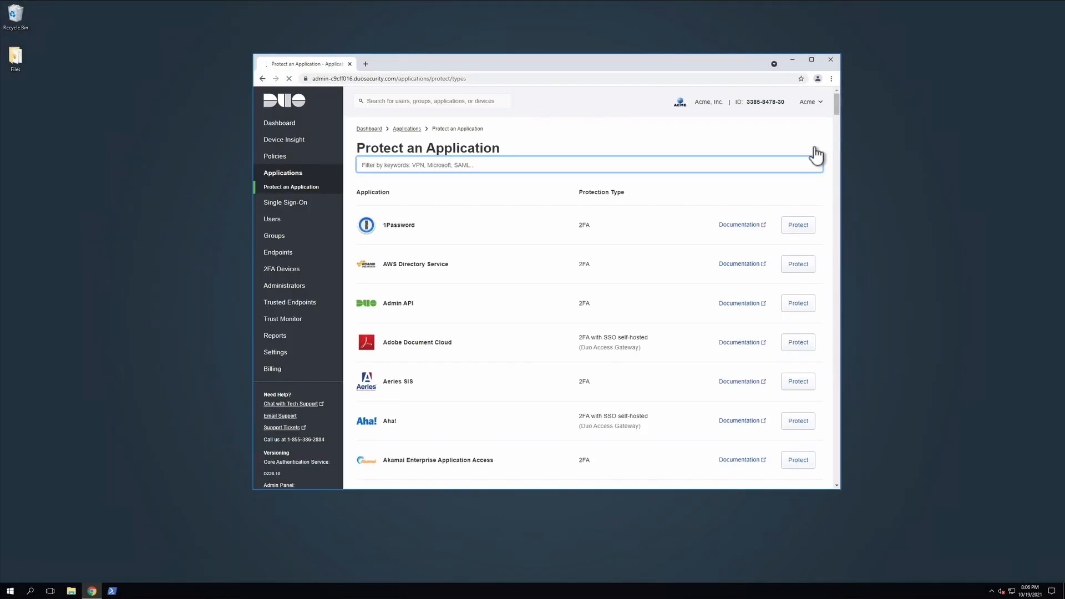
type("Microsoft")
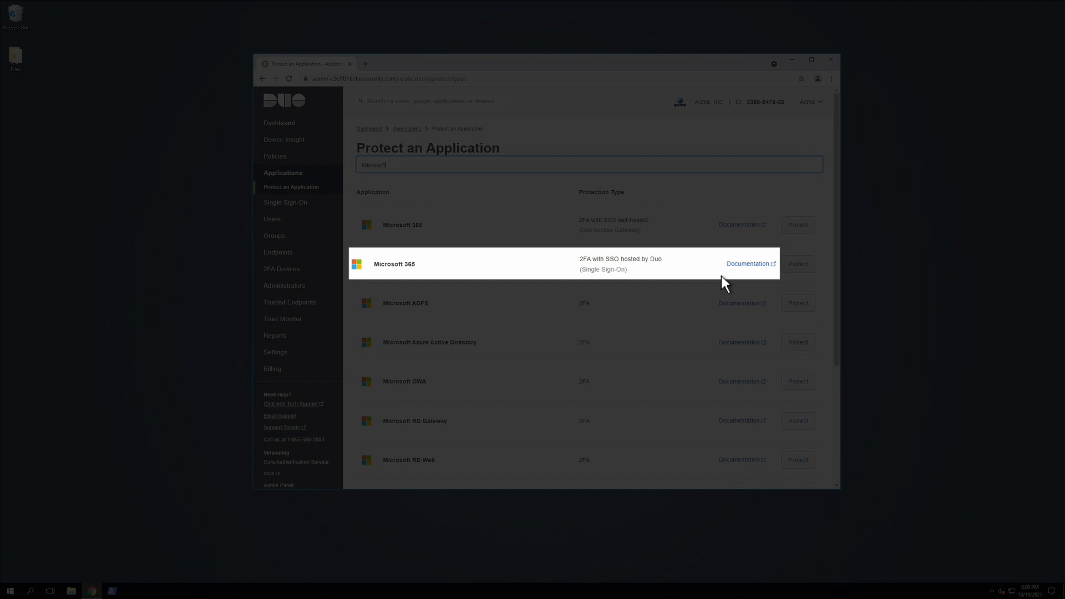
left_click(797, 264)
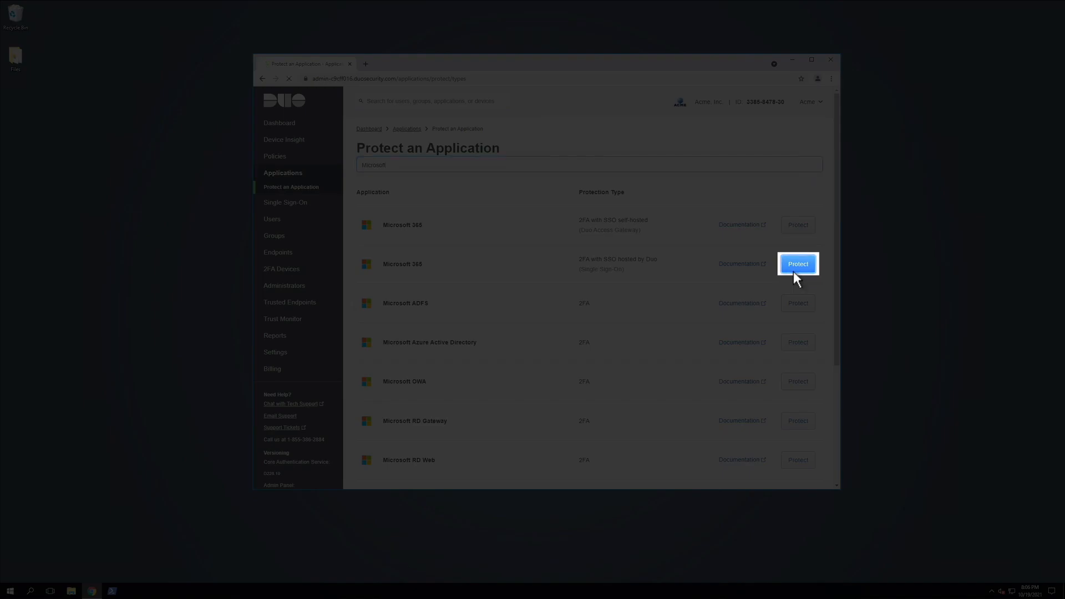
left_click(797, 264)
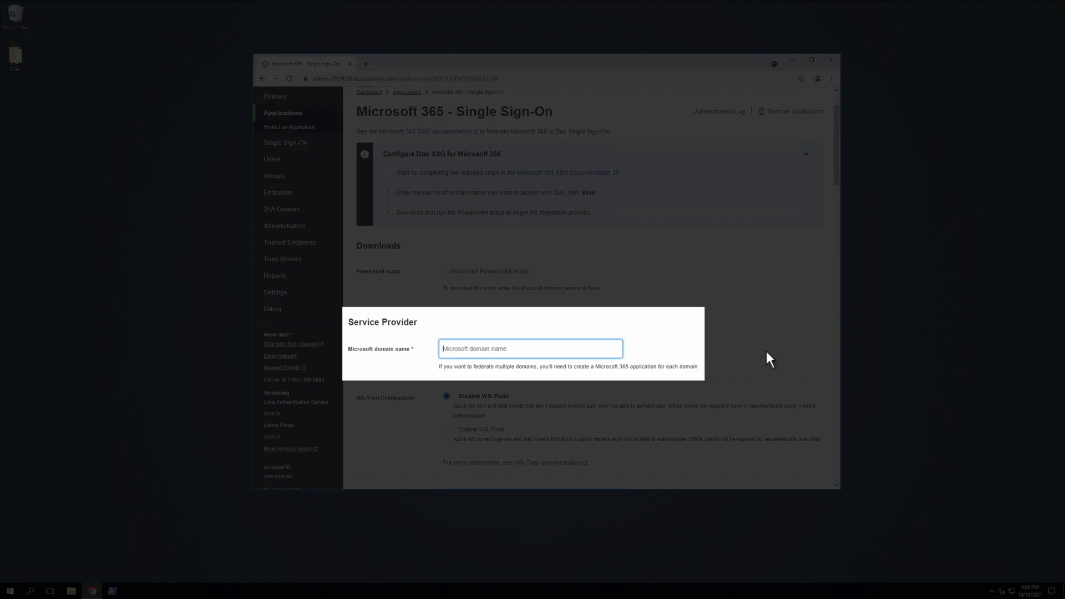
Enter duovideodemo.com as the Microsoft domain name.
type("duovideo")
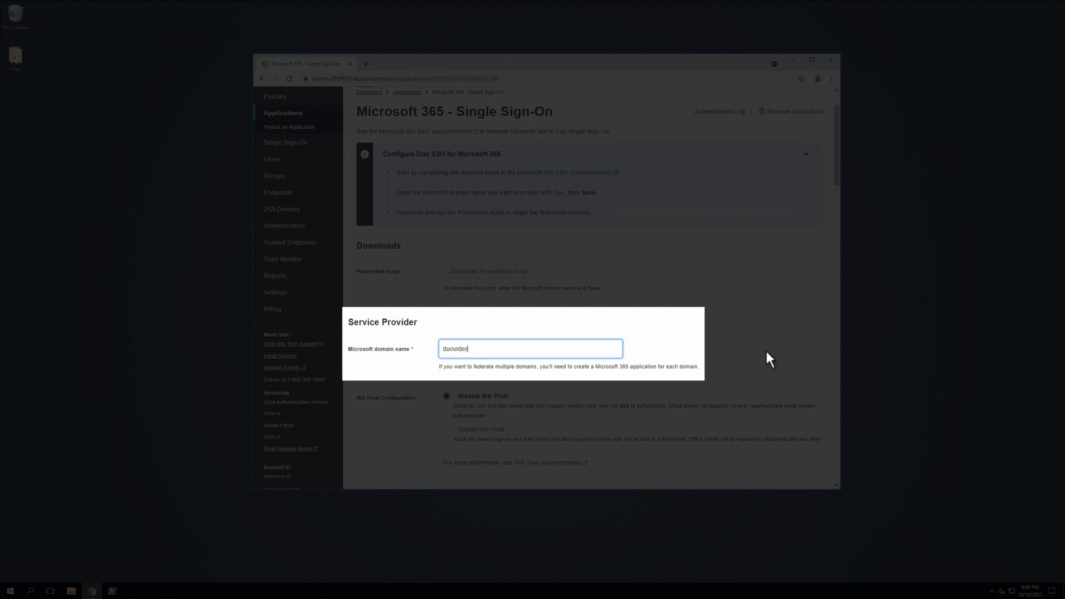
type("demo.com")
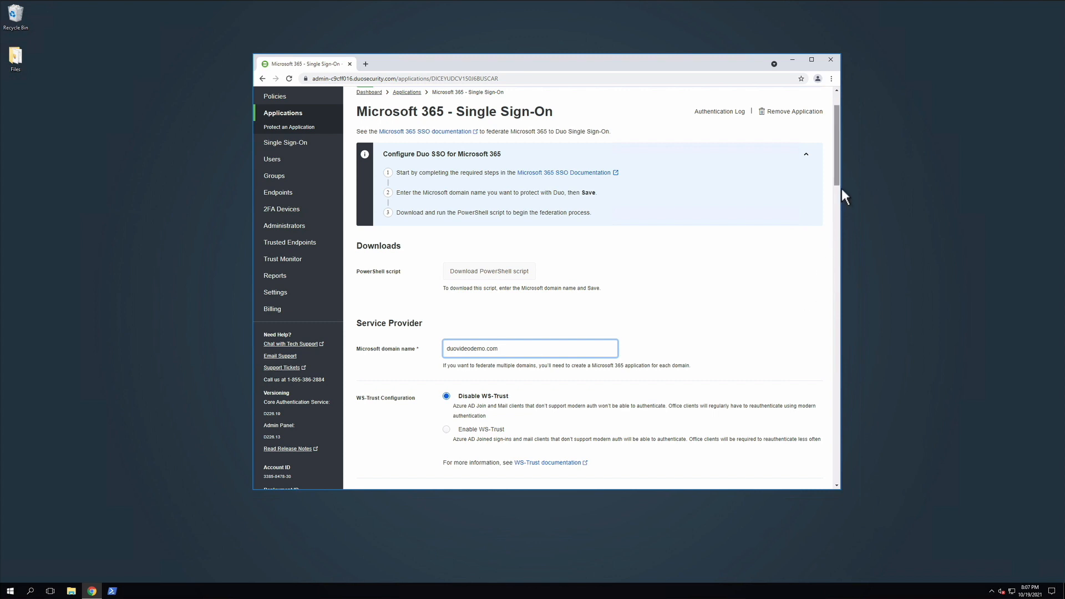
scroll("down", 3)
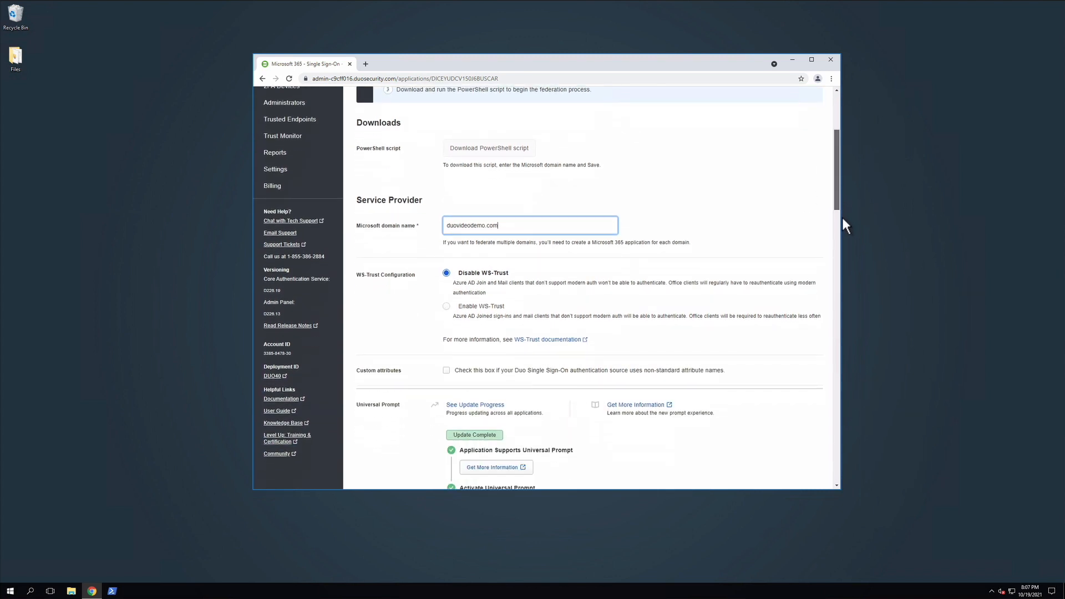
scroll("down", 3)
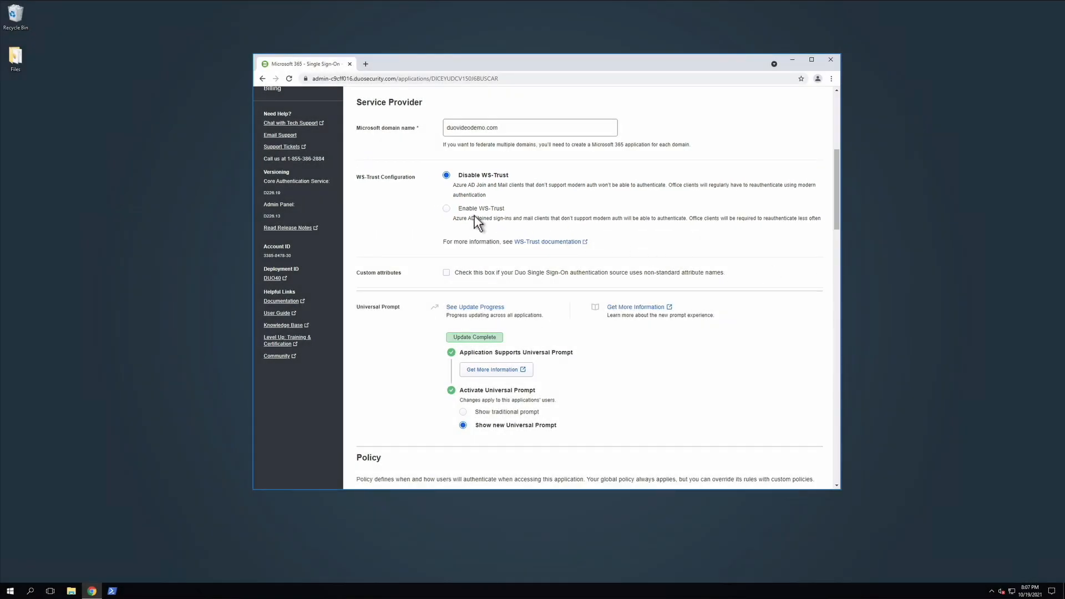
left_click(446, 208)
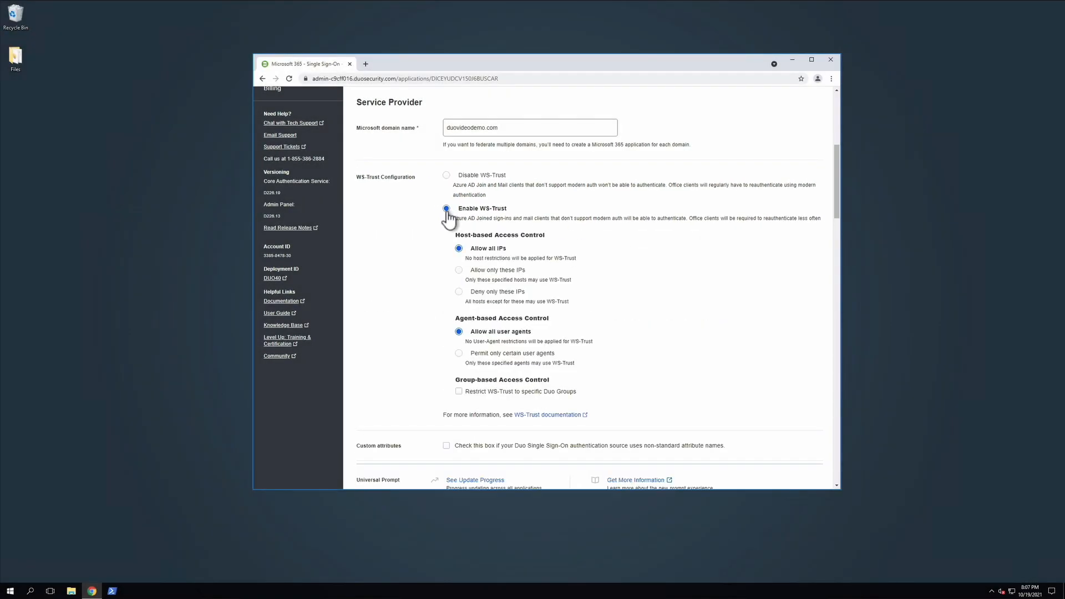
left_click(446, 208)
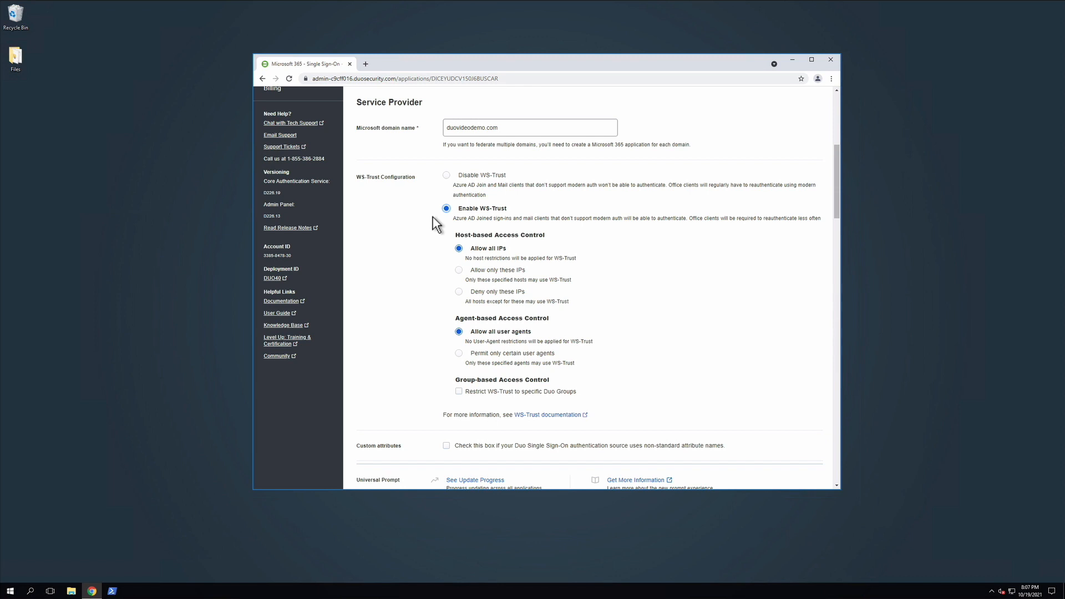
left_click(446, 174)
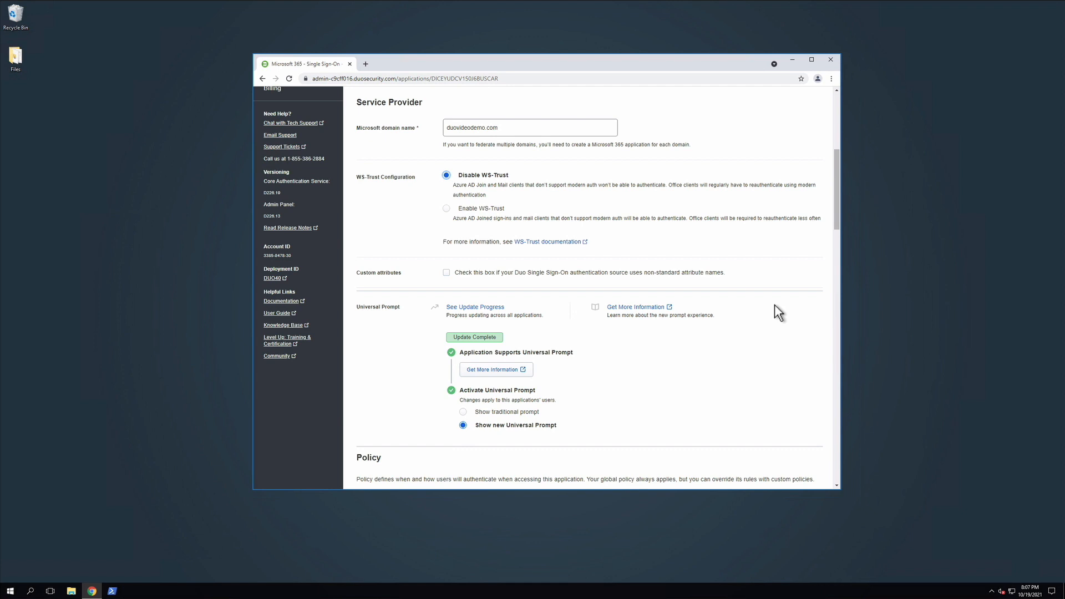
mouse_move(446, 272)
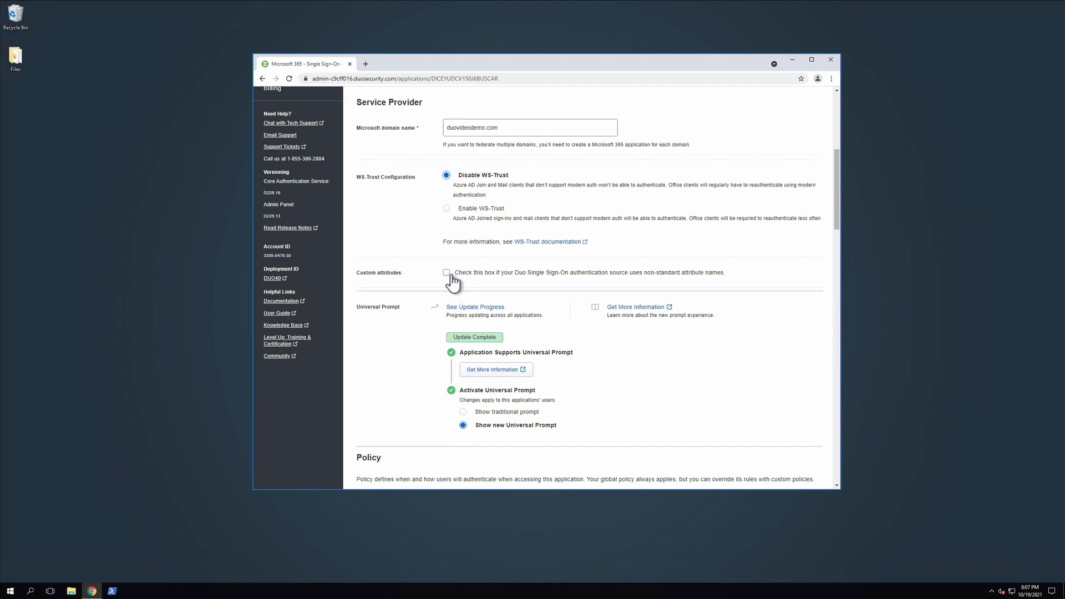
left_click(446, 273)
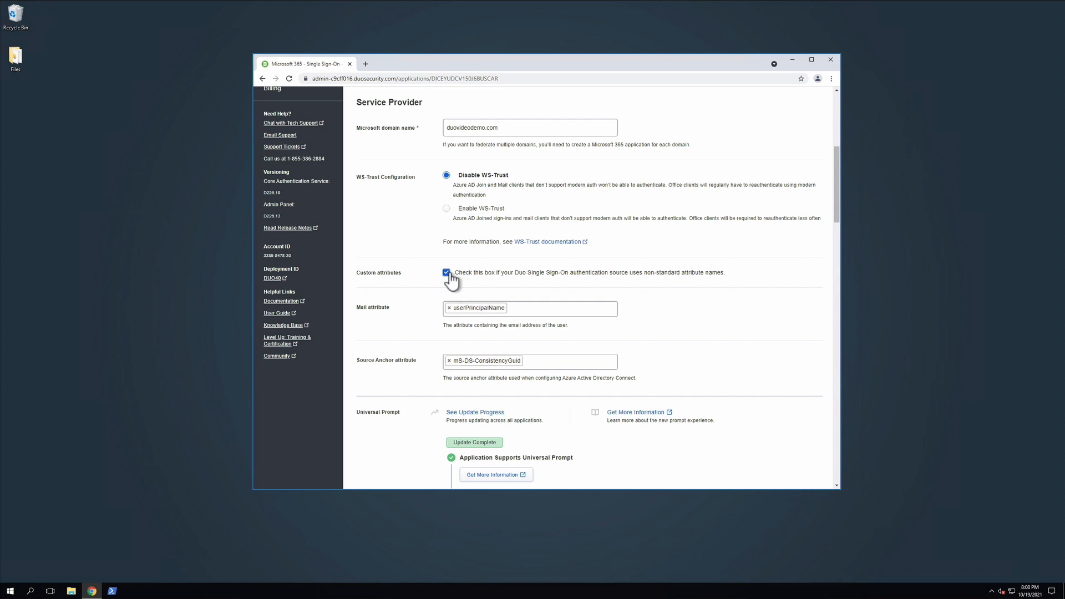
left_click(446, 272)
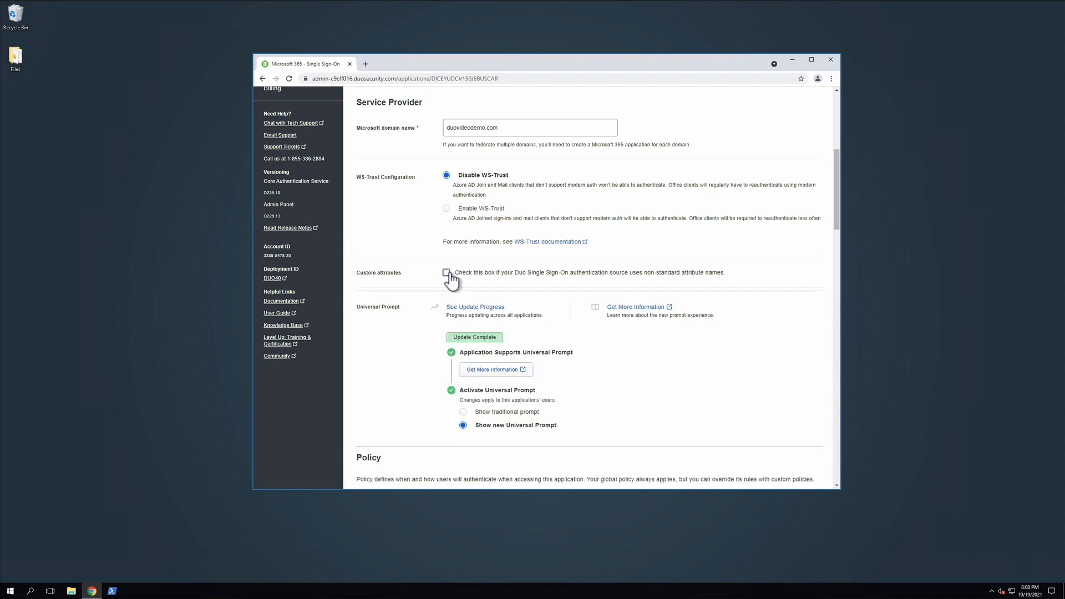
mouse_move(848, 502)
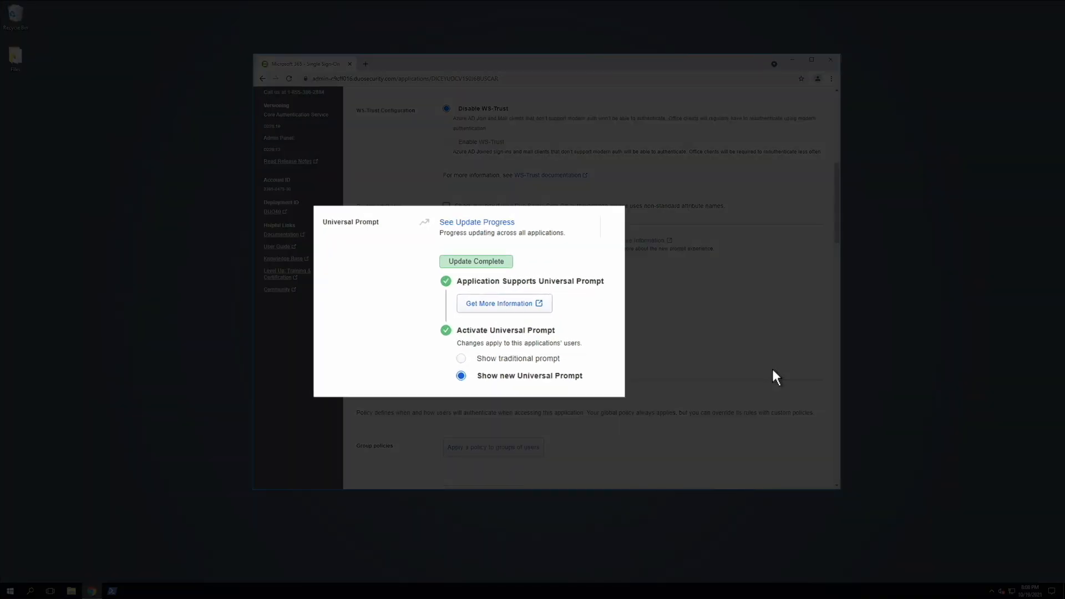
left_click(775, 378)
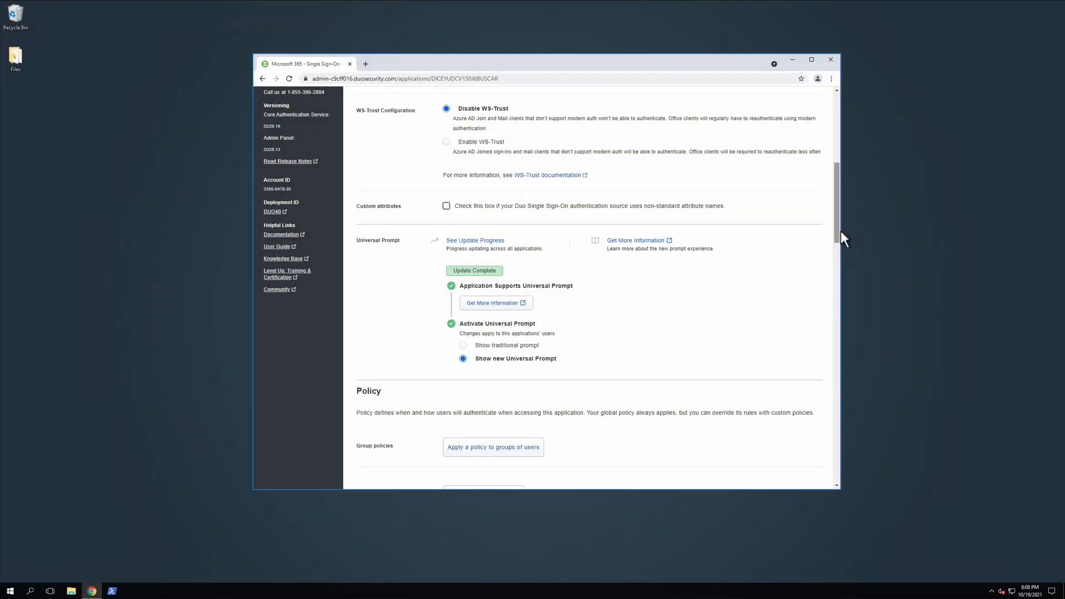
Save the Microsoft 365 Single Sign-On application settings from the page bottom.
scroll("down", 3)
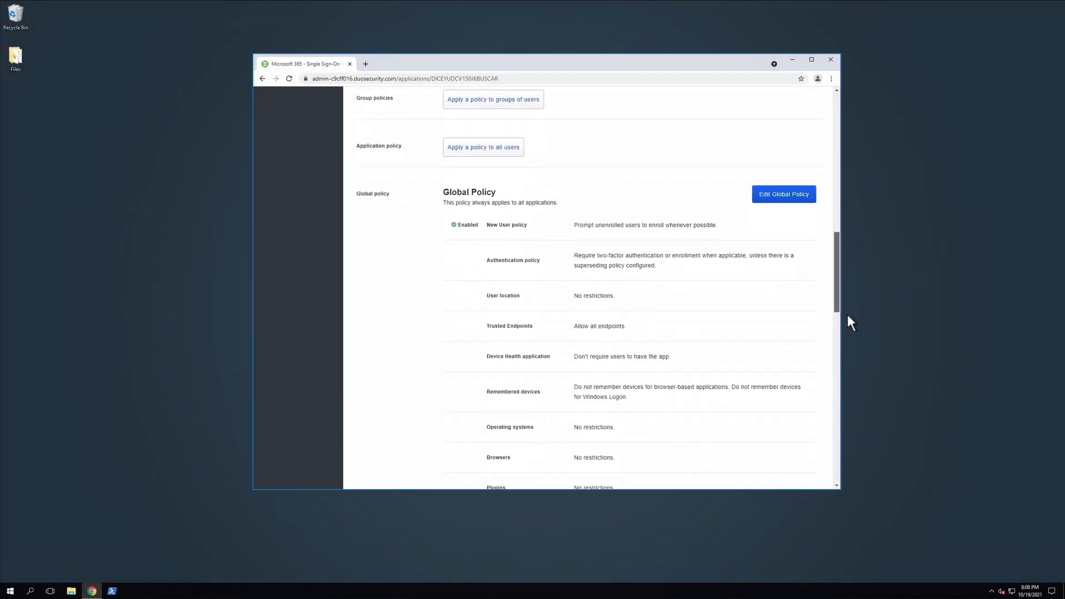
scroll("down", 3)
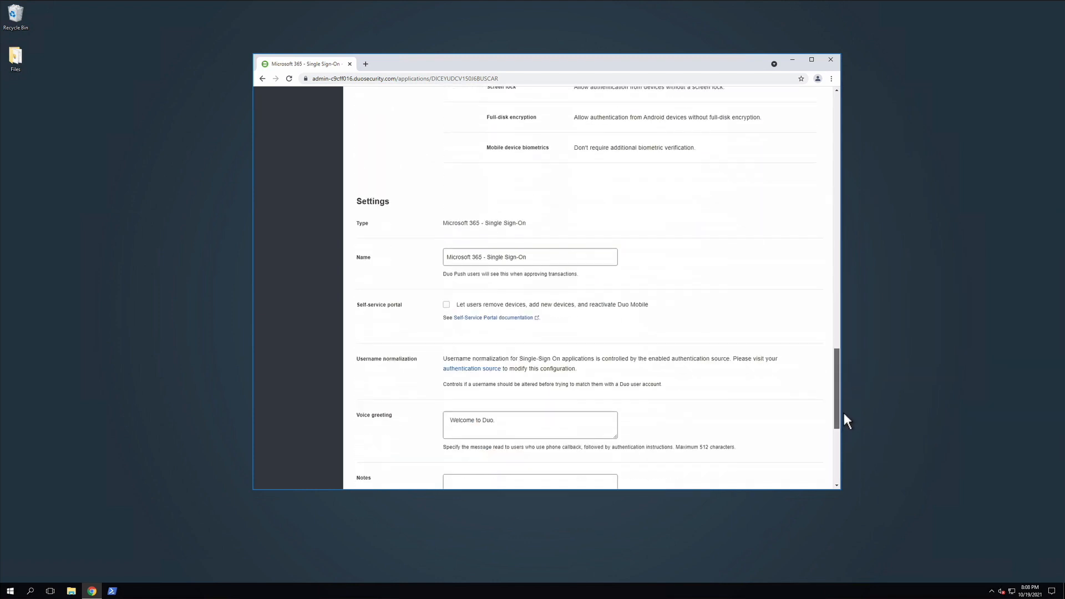
scroll("down", 3)
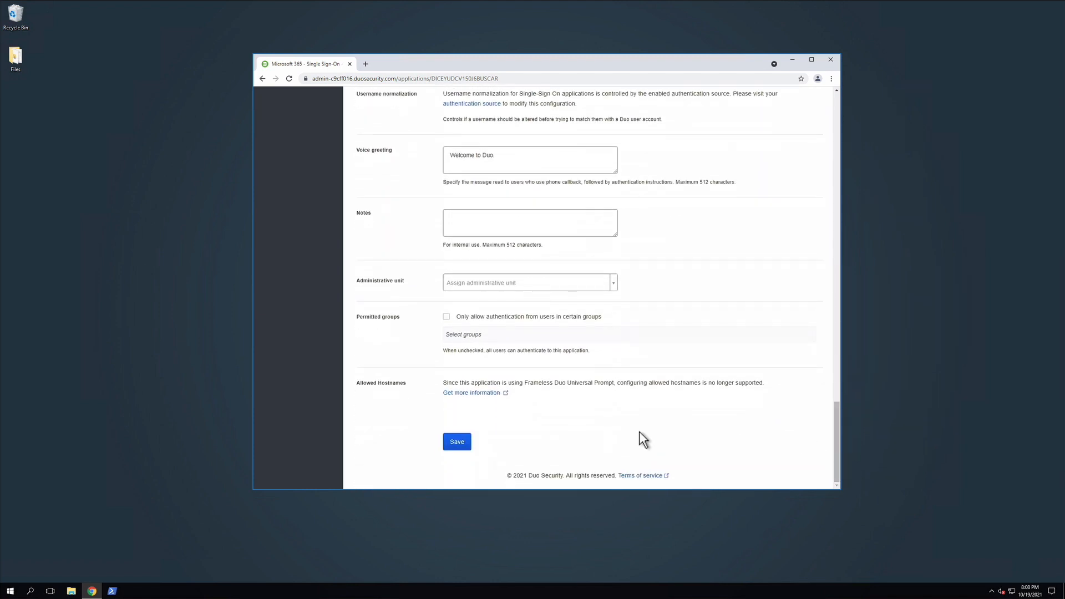
left_click(457, 441)
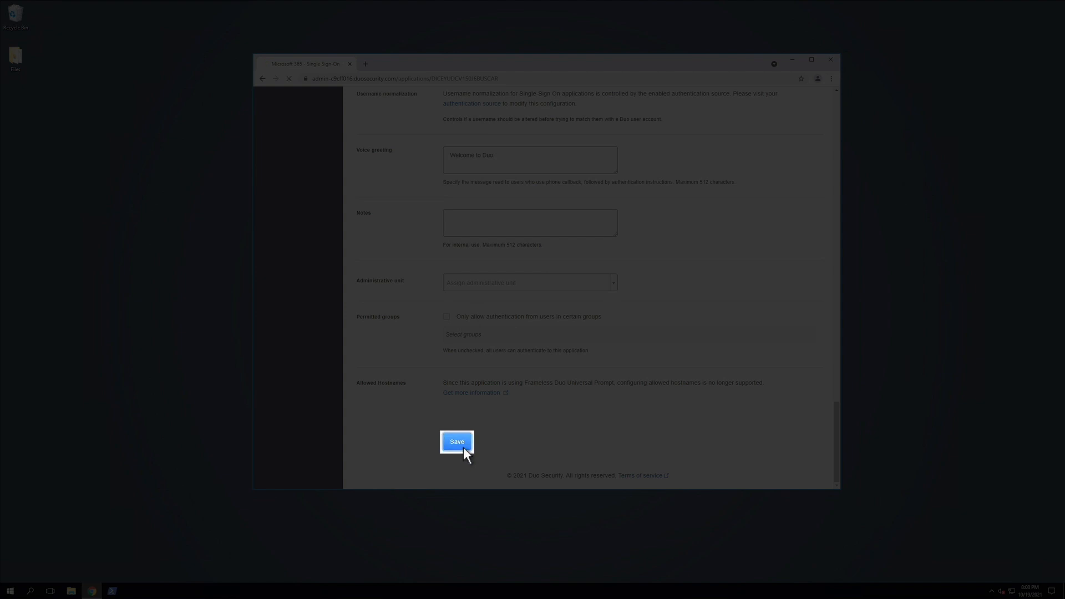
left_click(457, 442)
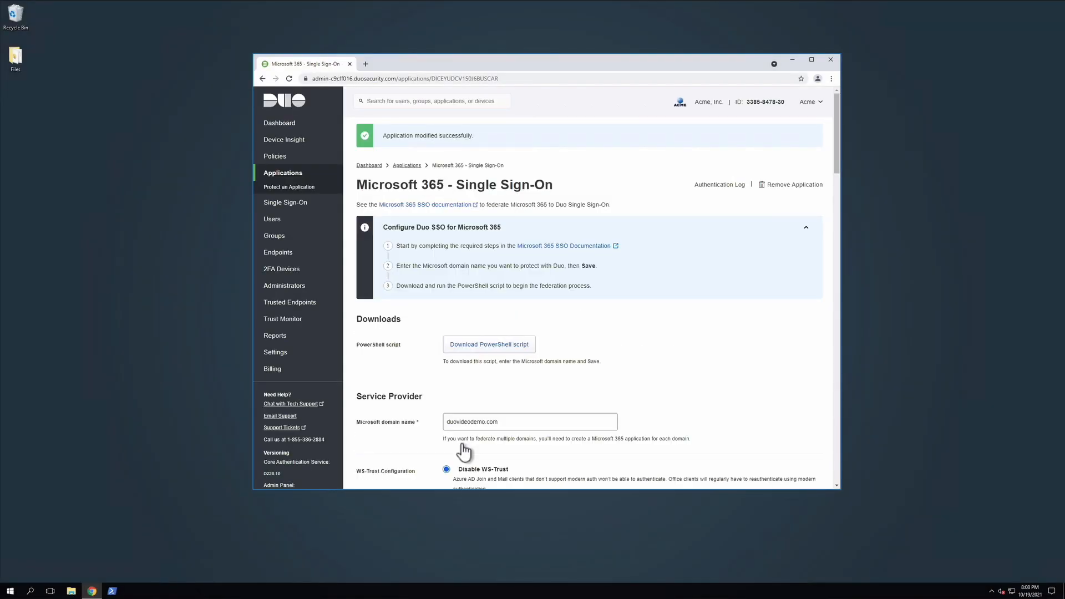
mouse_move(528, 431)
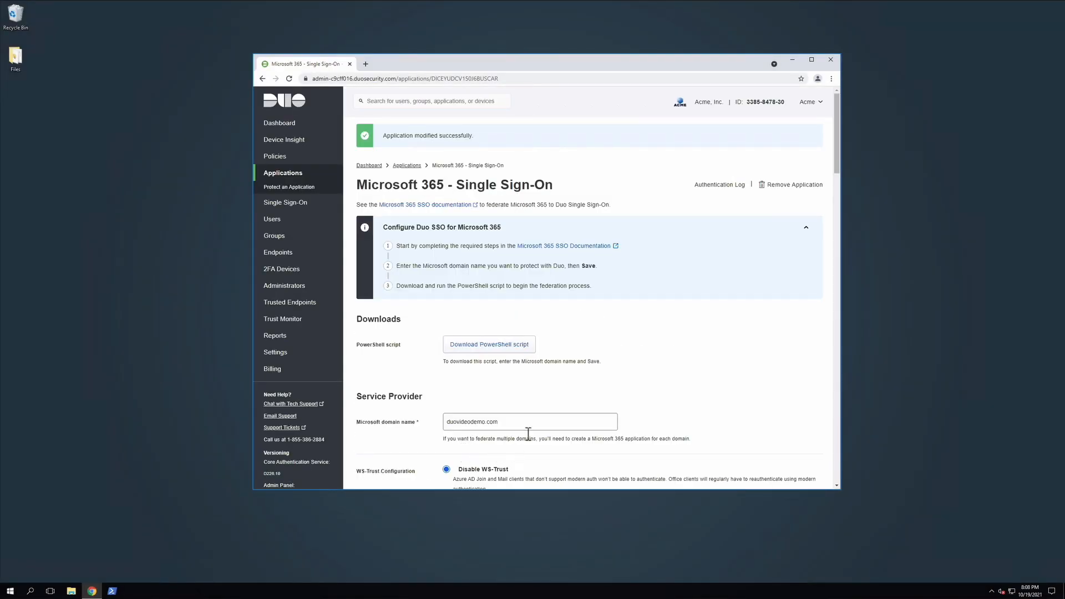
Download the Microsoft 365 PowerShell script from Downloads and keep it past the browser warning.
left_click(489, 345)
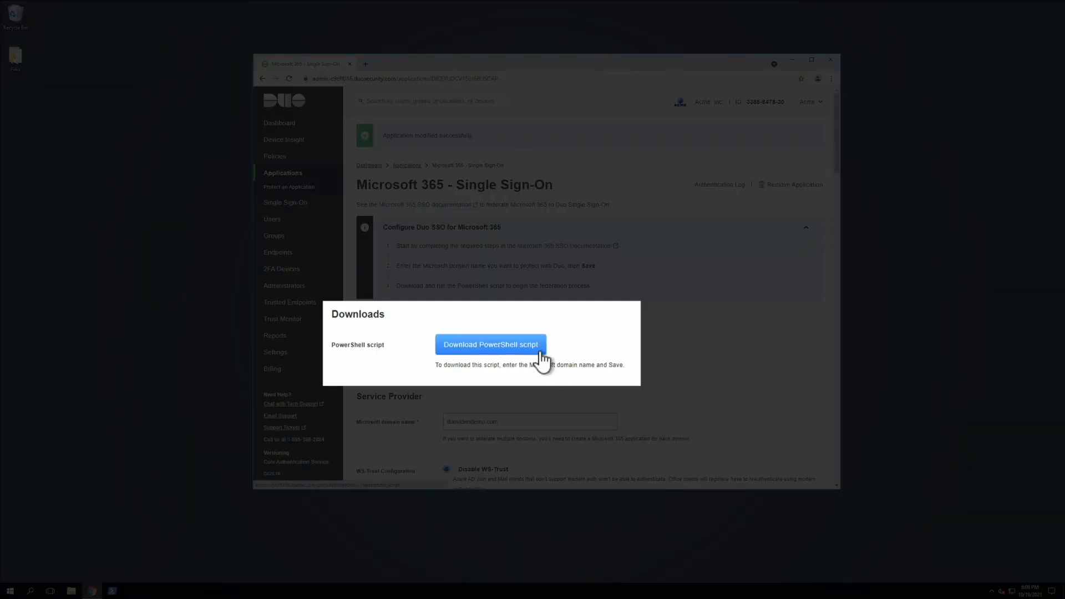
left_click(489, 344)
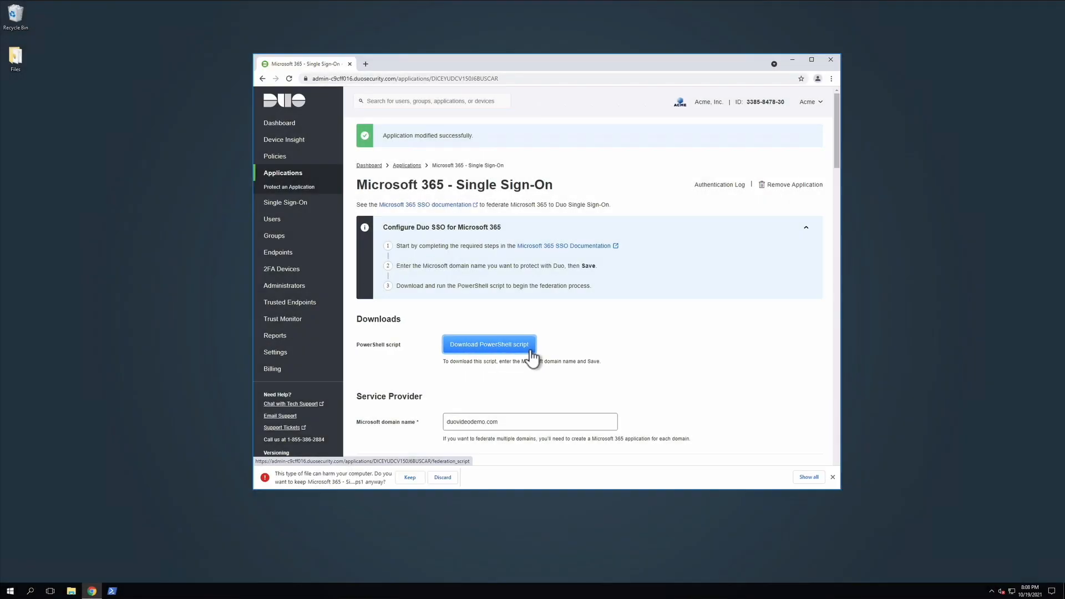
left_click(409, 477)
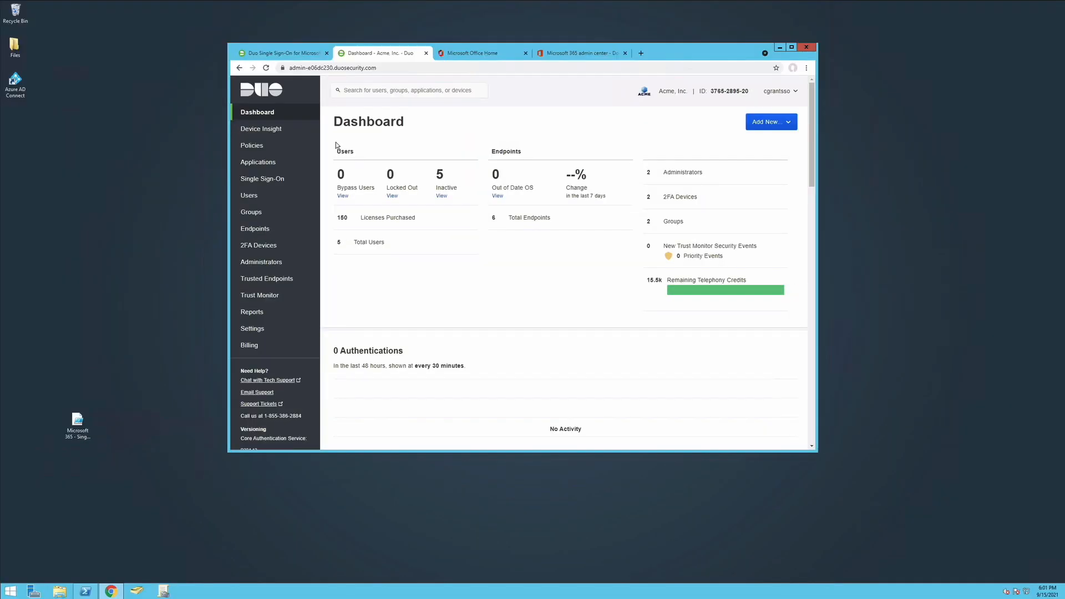
Add userPrincipalName beside mail as an Active Directory email attribute and save.
left_click(262, 178)
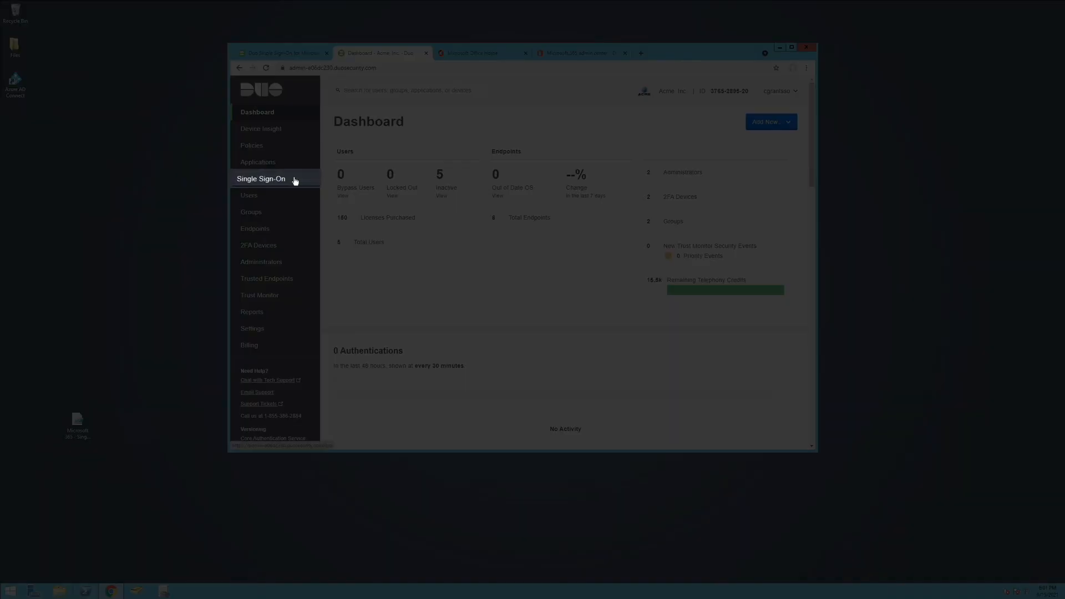
left_click(261, 178)
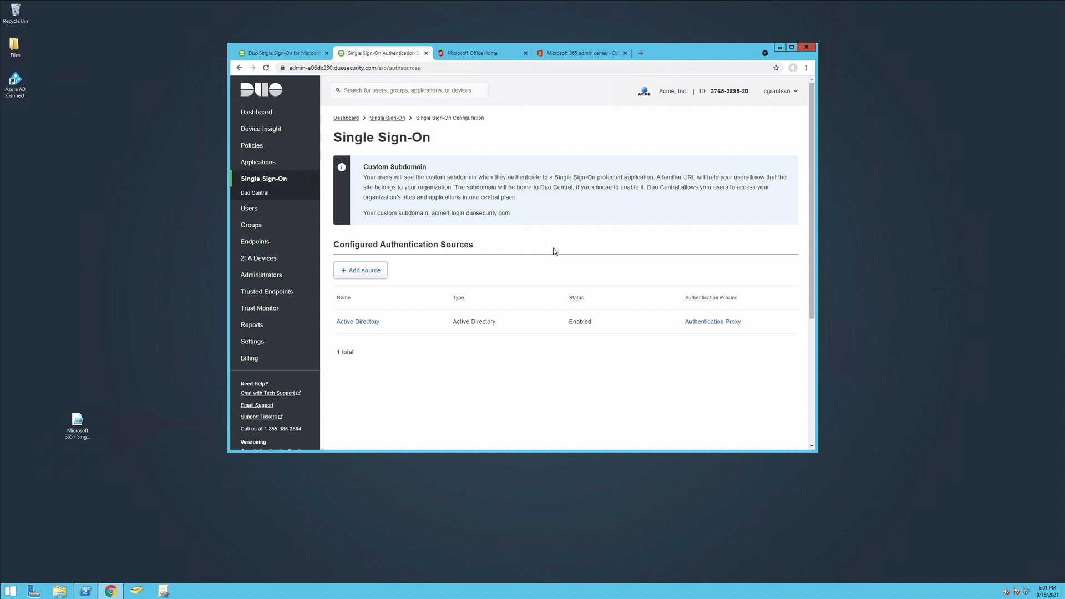
left_click(358, 322)
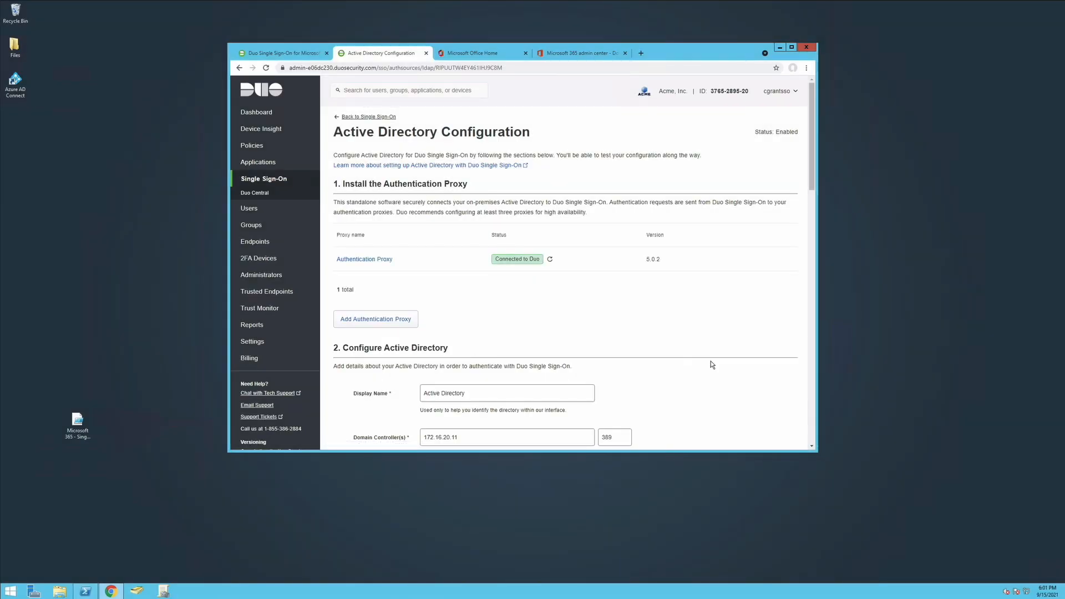
scroll("down", 3)
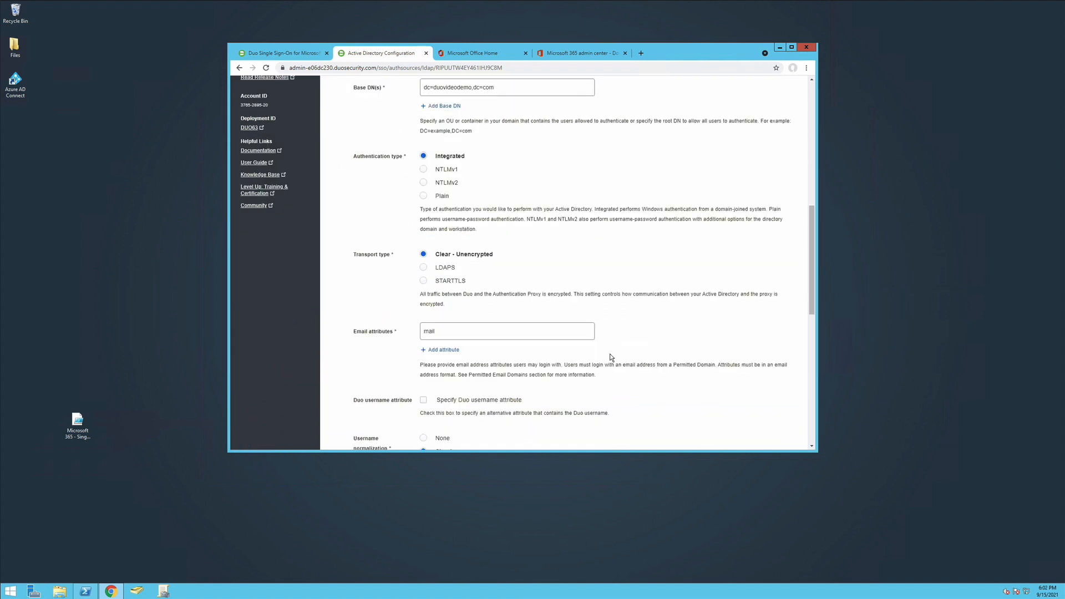
left_click(439, 349)
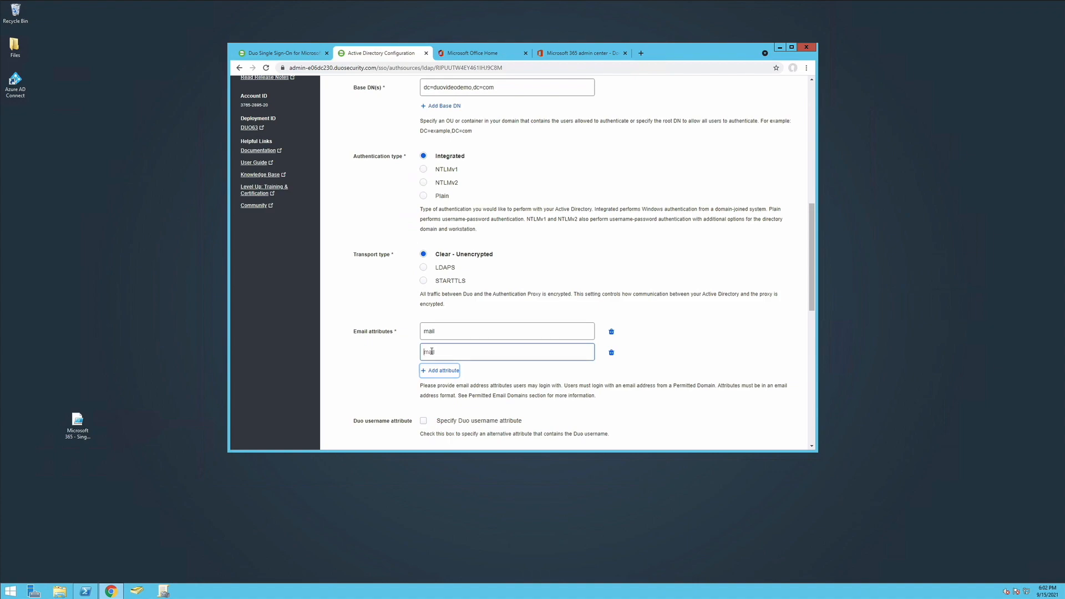
type("user")
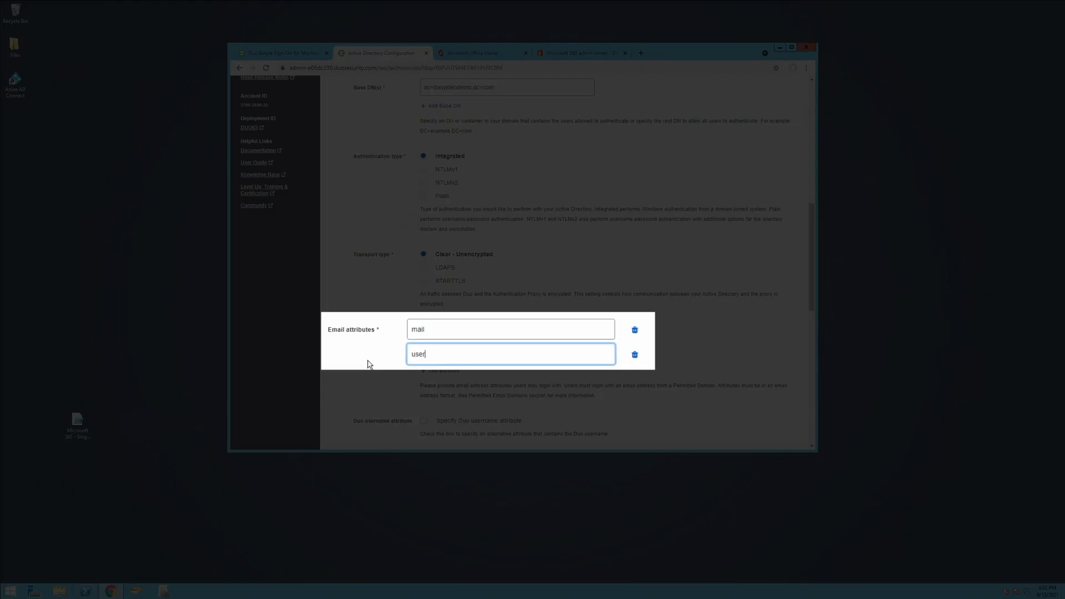
type("Principal")
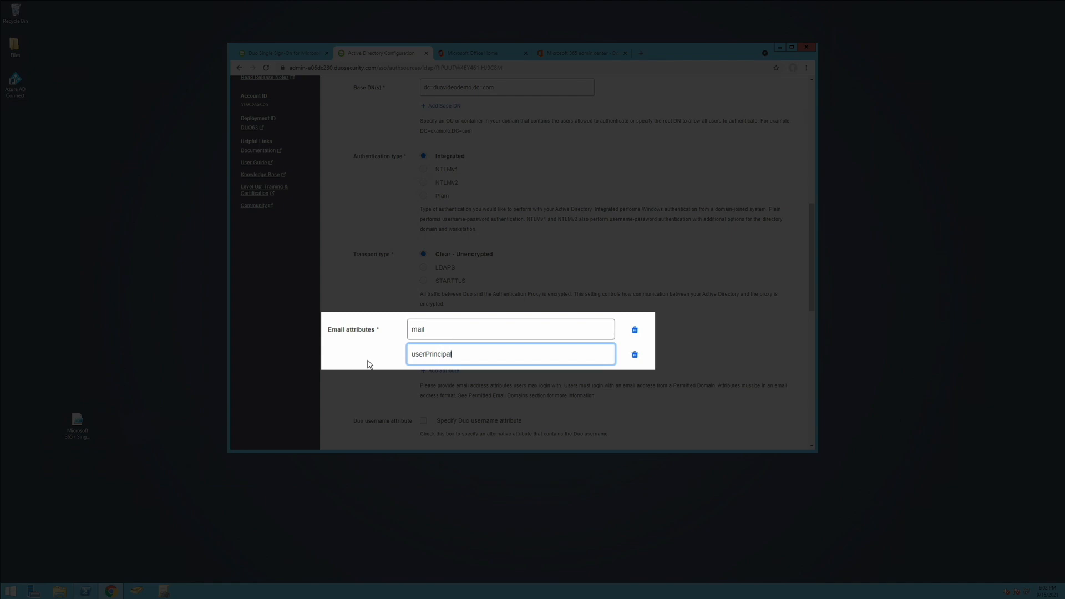
type("Name")
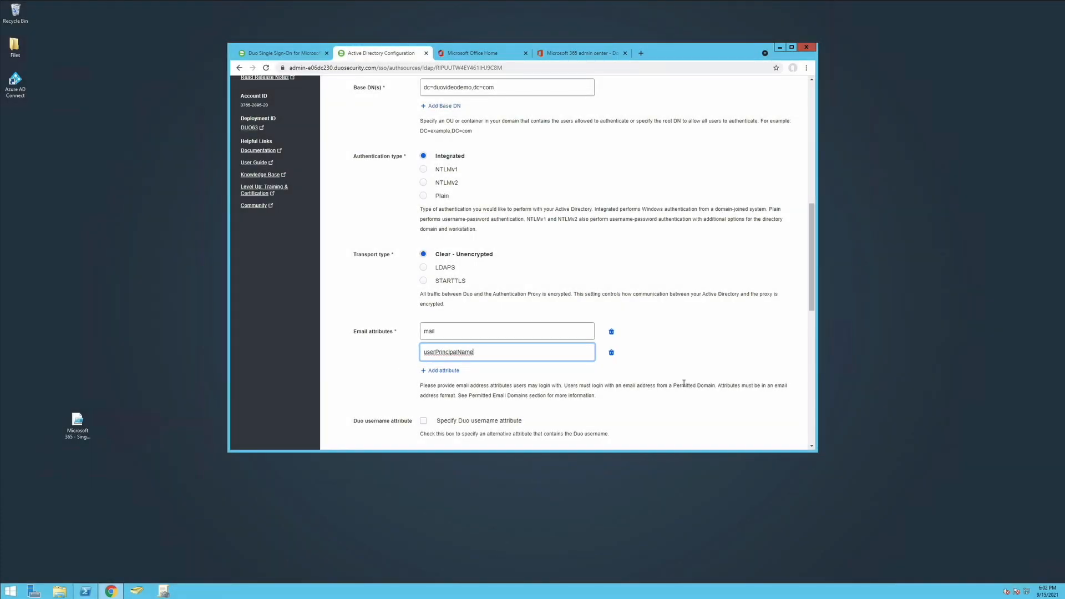
scroll("down", 3)
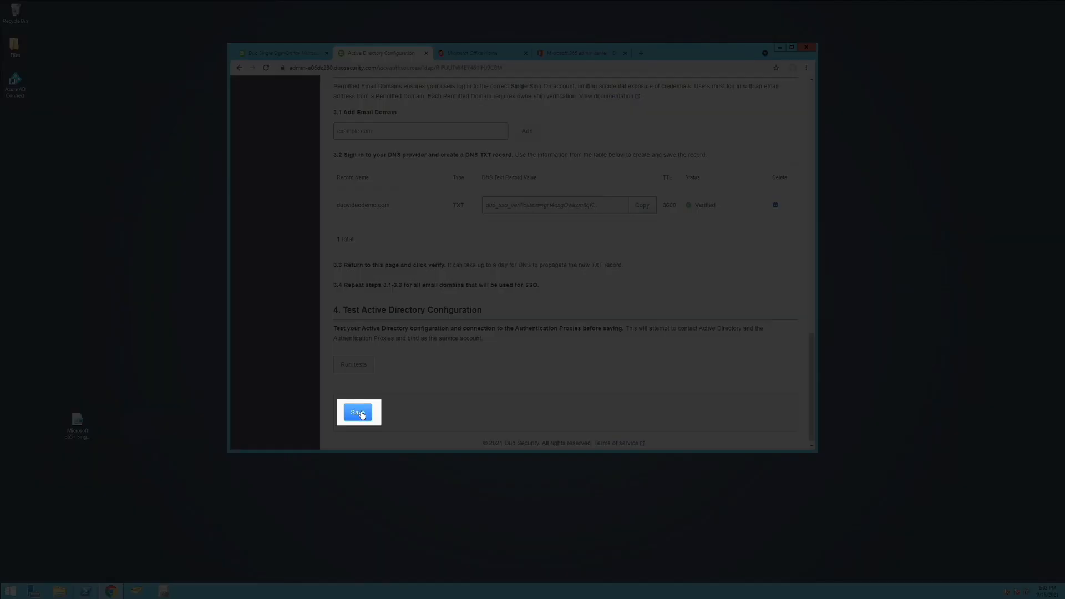
left_click(358, 412)
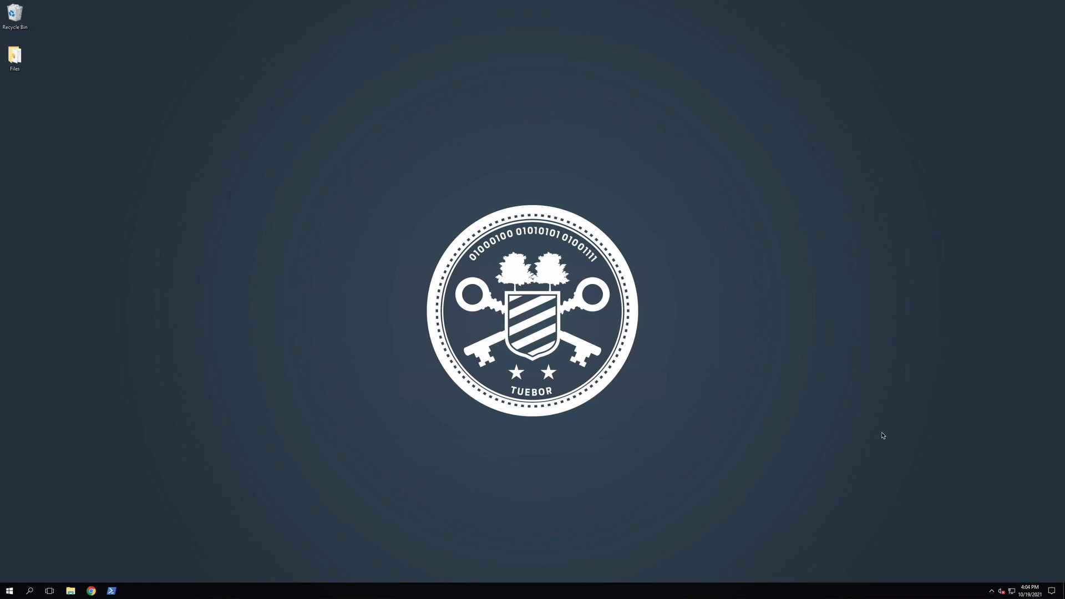
mouse_move(361, 279)
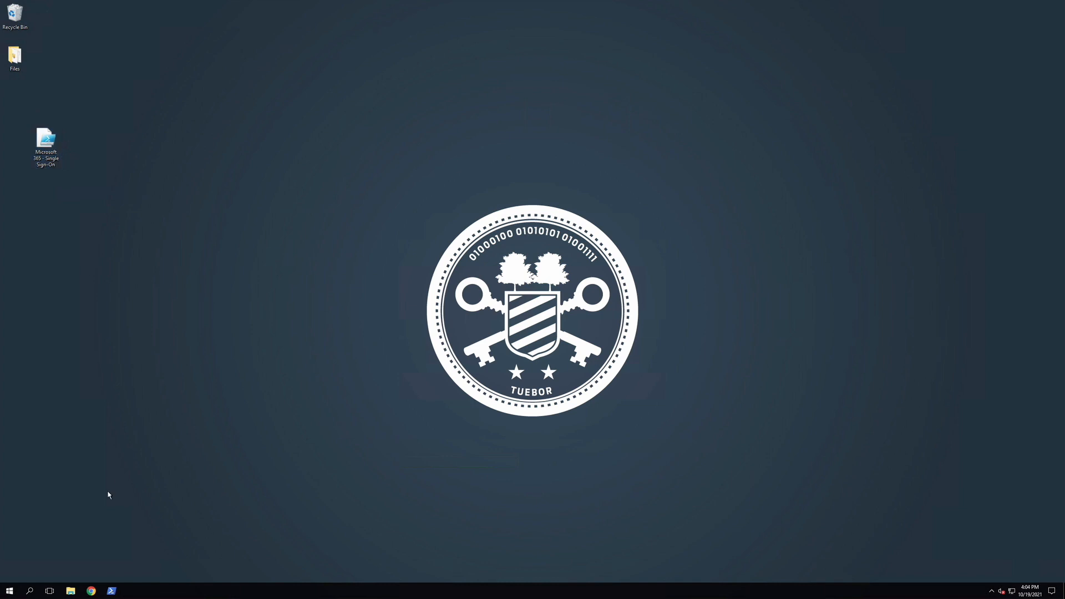
Show the Windows PowerShell taskbar jump list with its administrator launch option.
right_click(111, 590)
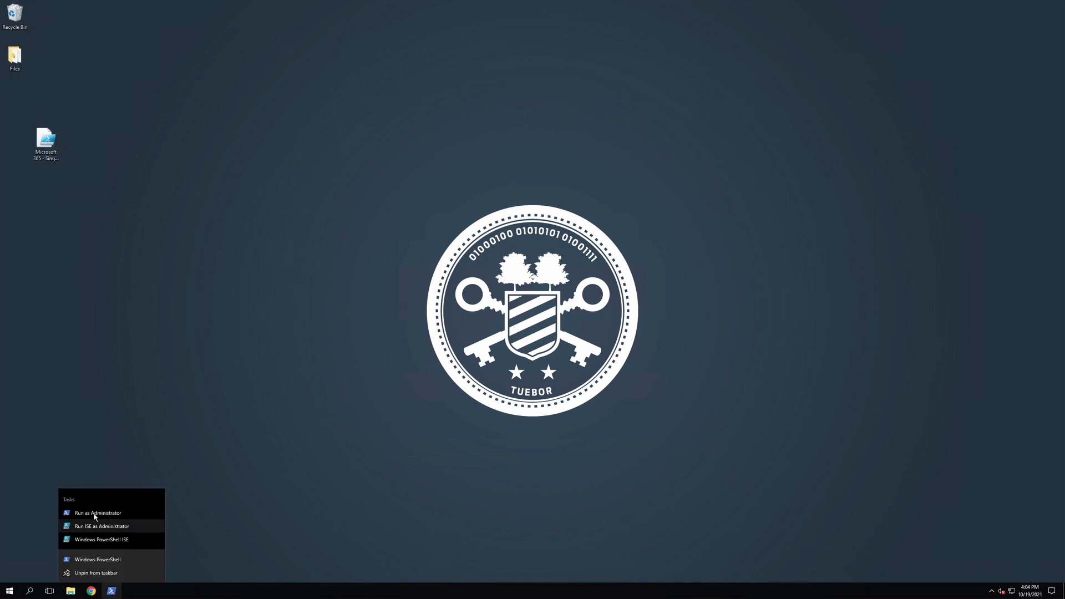
left_click(99, 513)
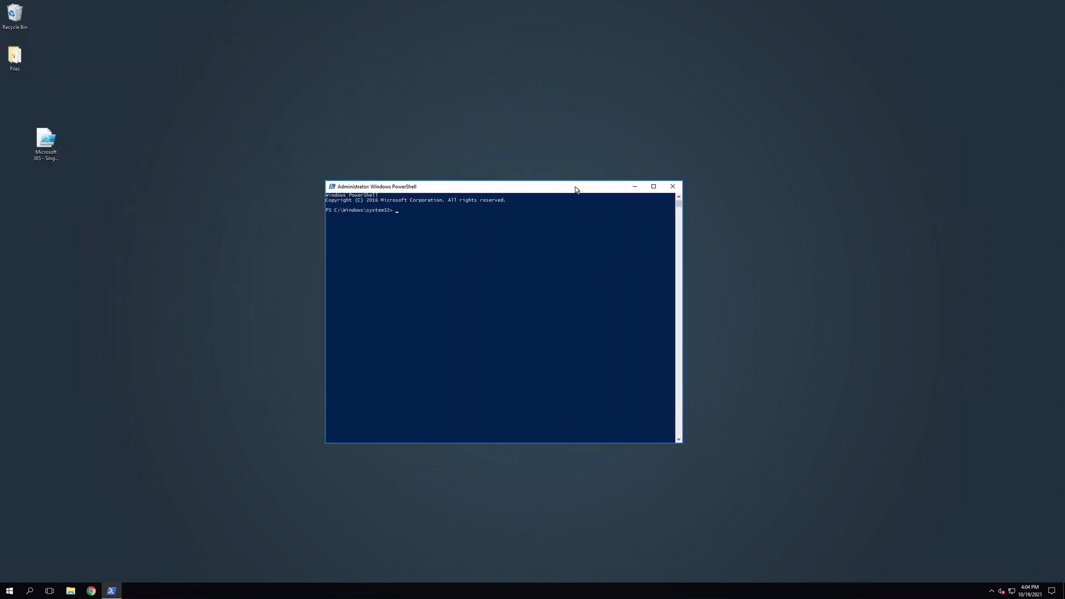
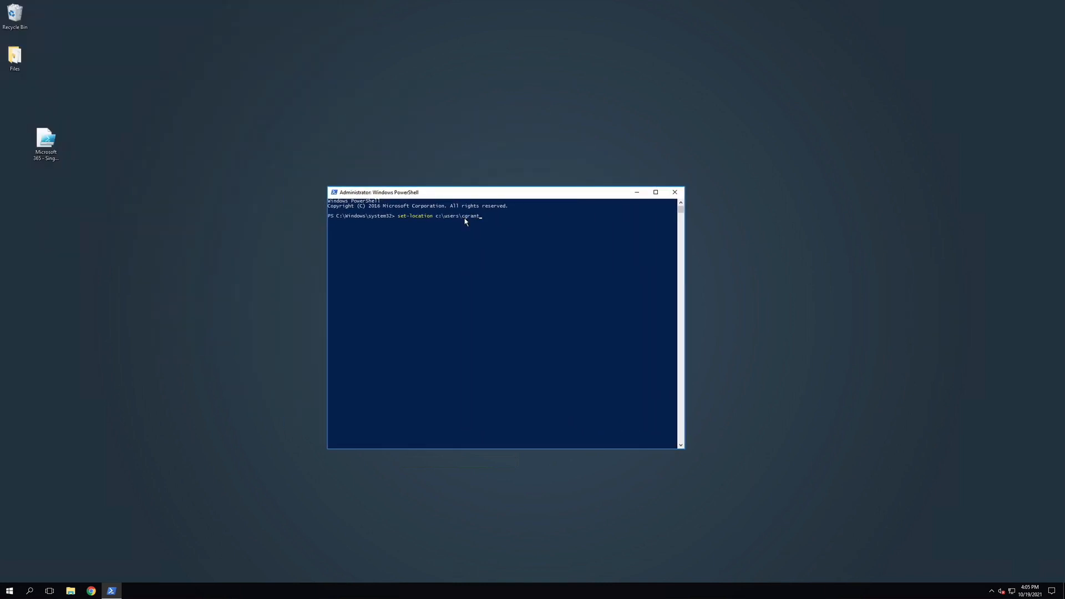
key("enter")
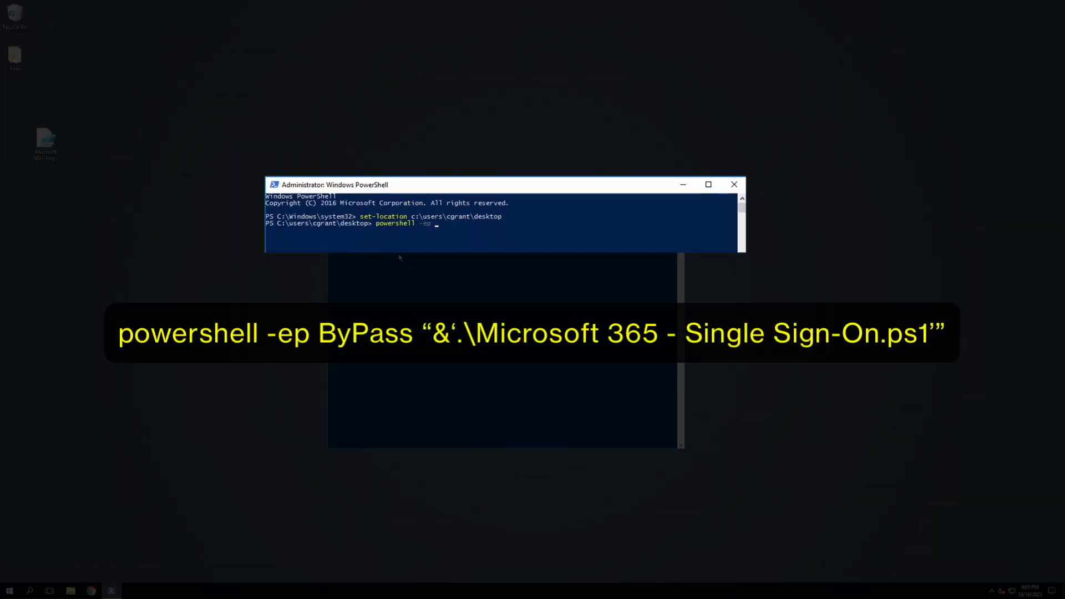
type("ByPass \"&'.\\Microsoft 365 - Single Sign-On.ps1")
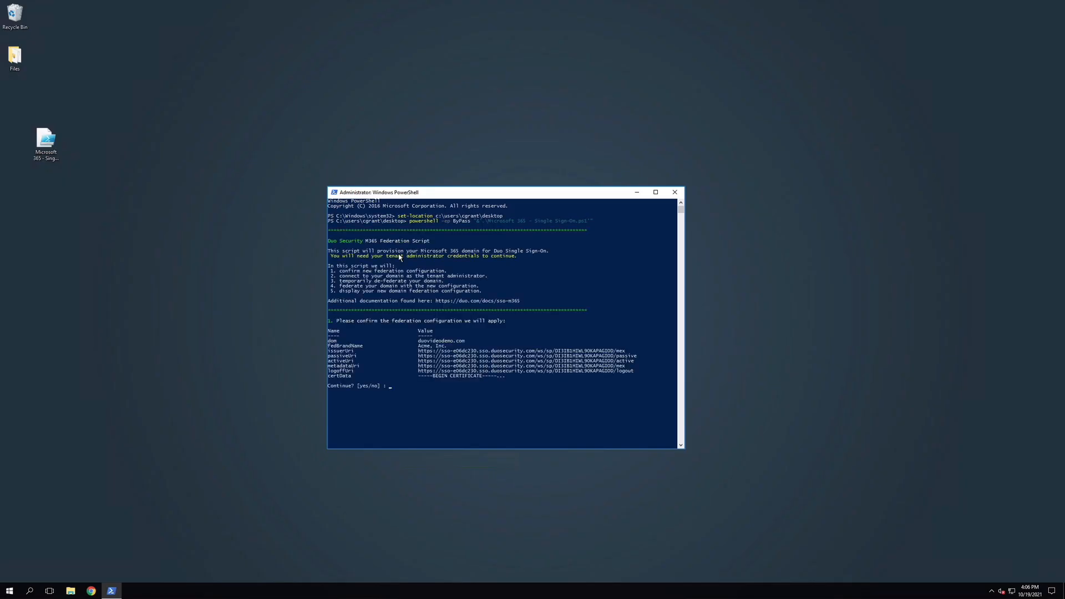
mouse_move(418, 404)
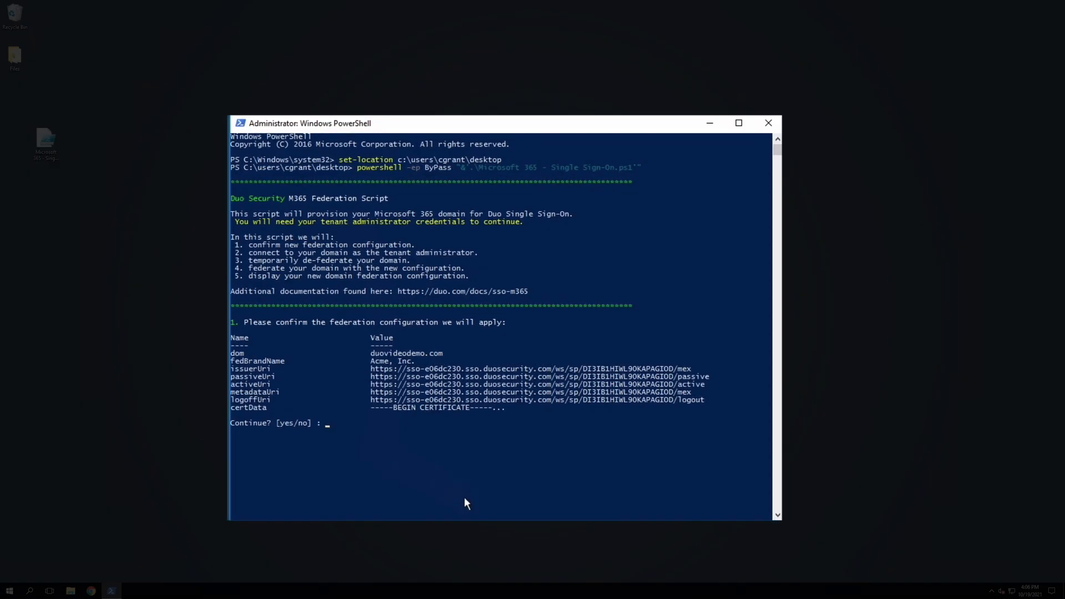
type("yes")
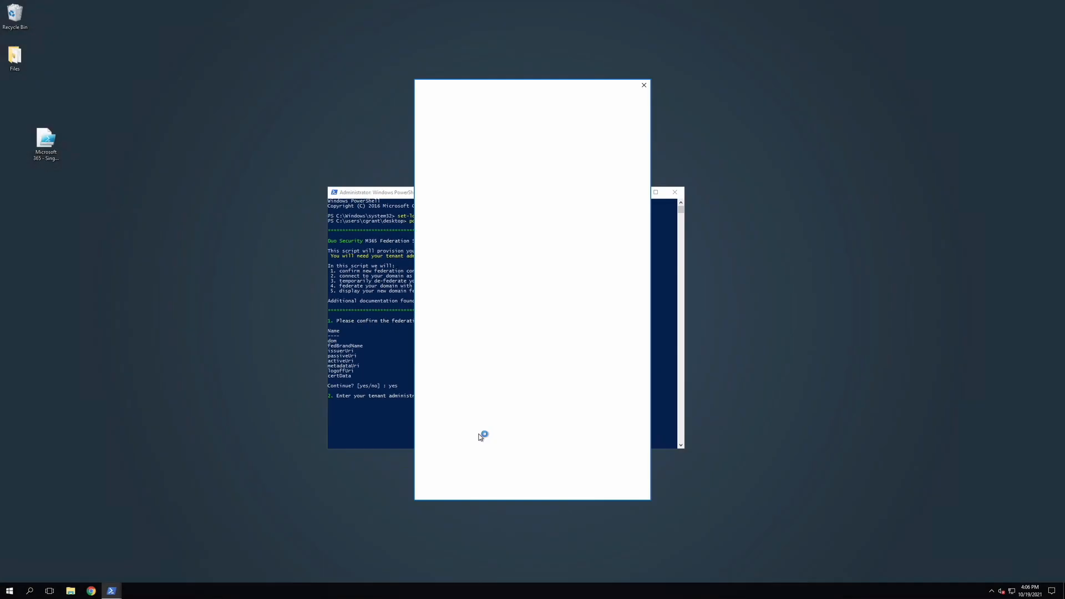
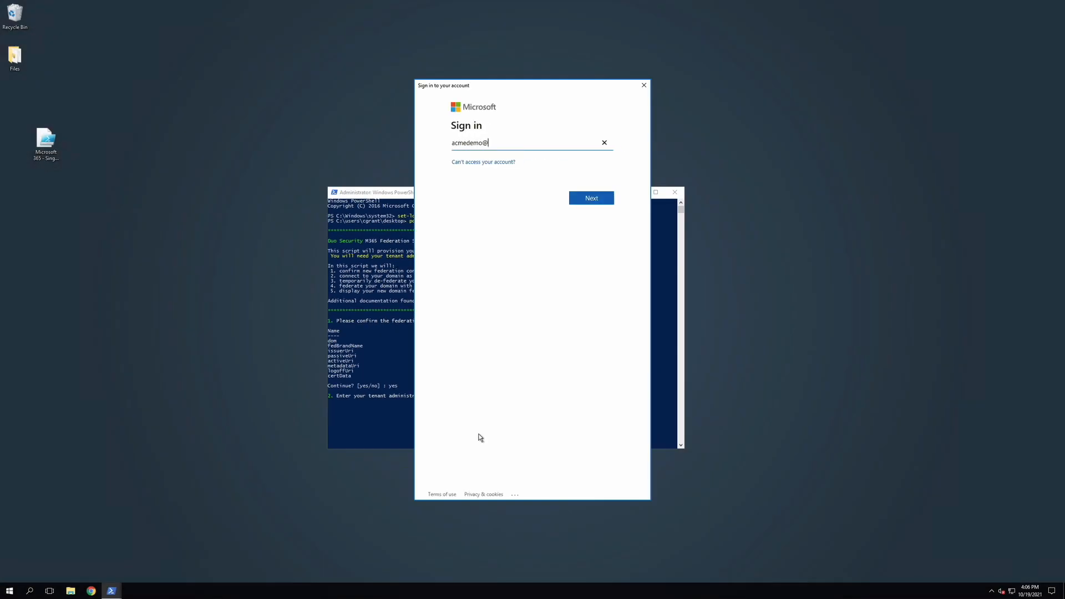
left_click(591, 198)
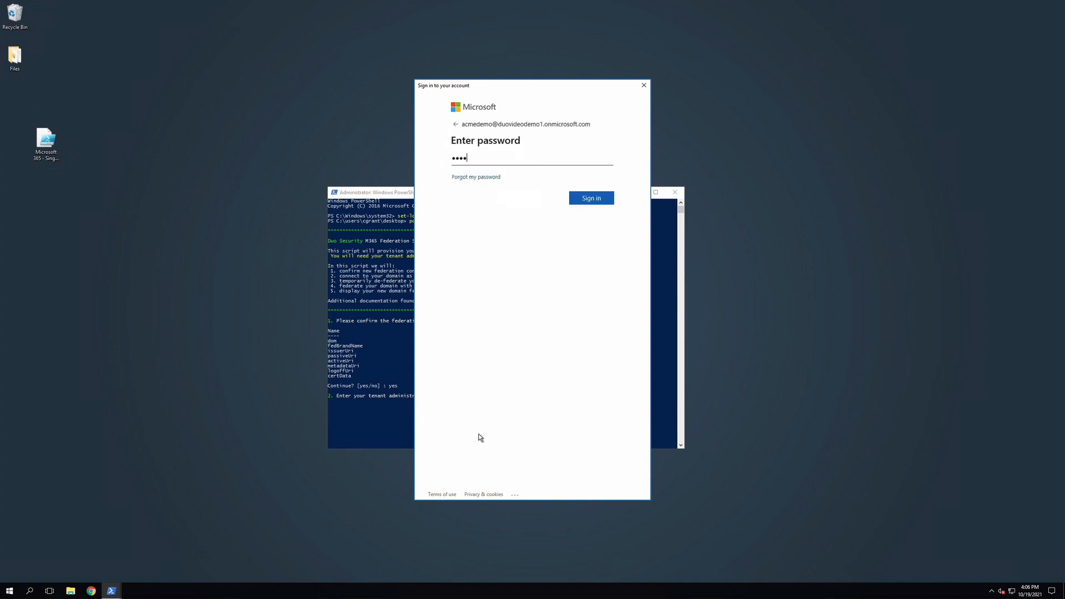
left_click(591, 198)
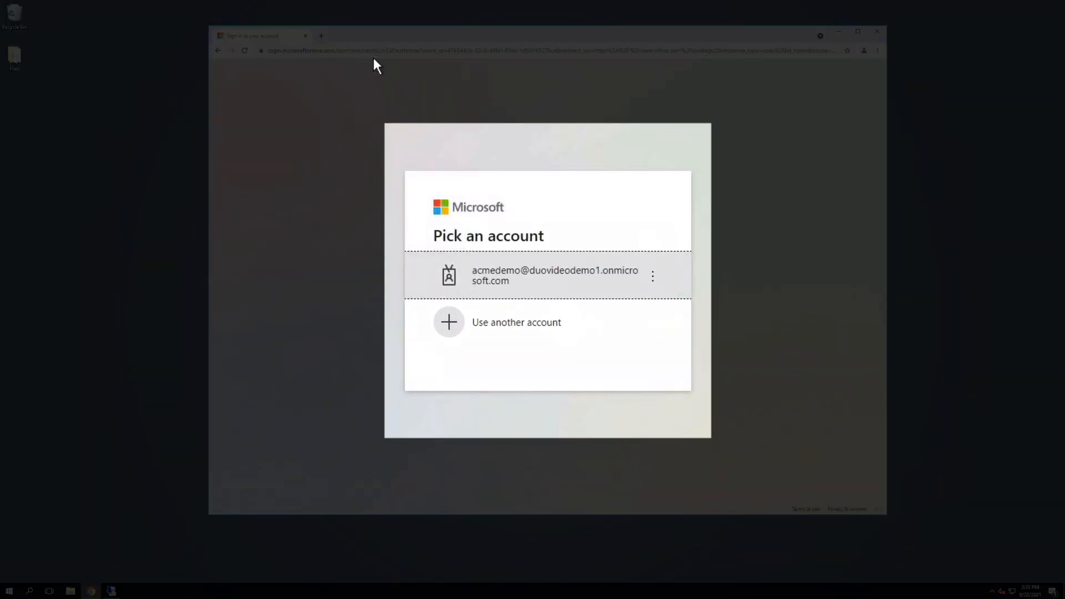
left_click(547, 276)
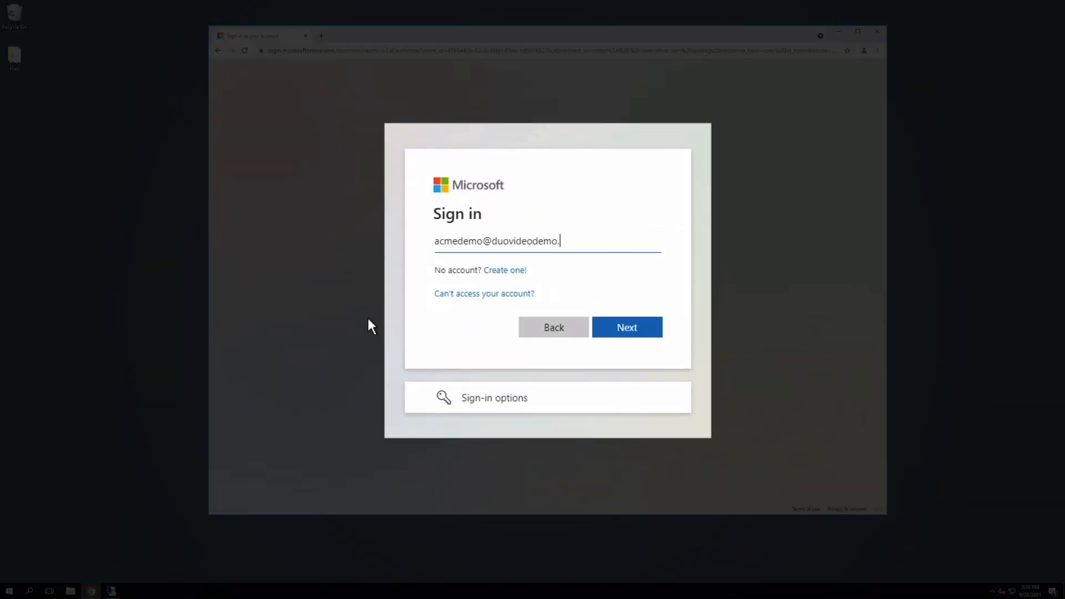
left_click(627, 328)
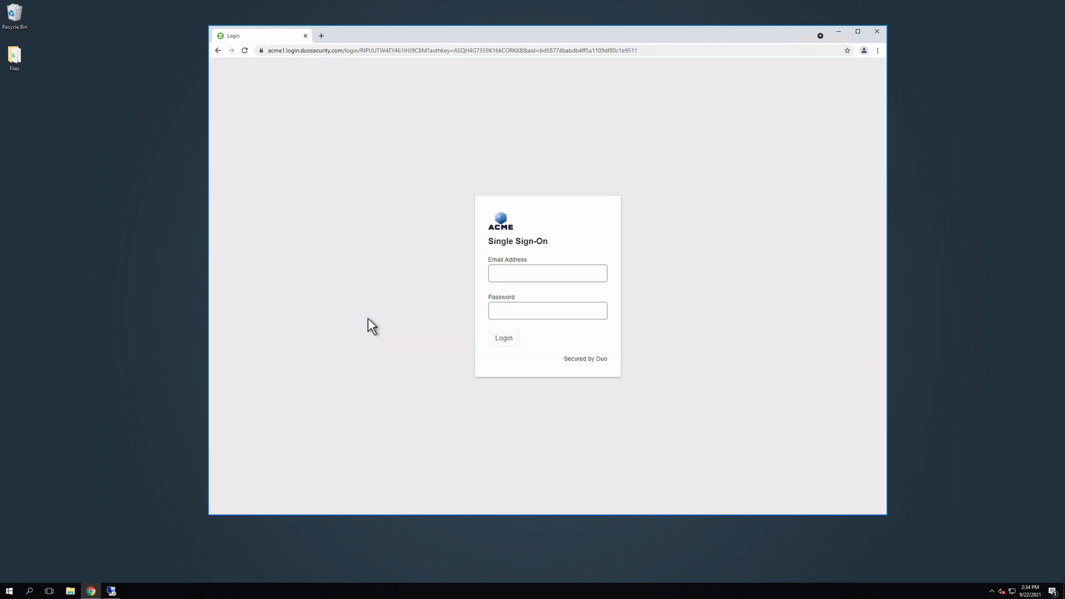
left_click(547, 273)
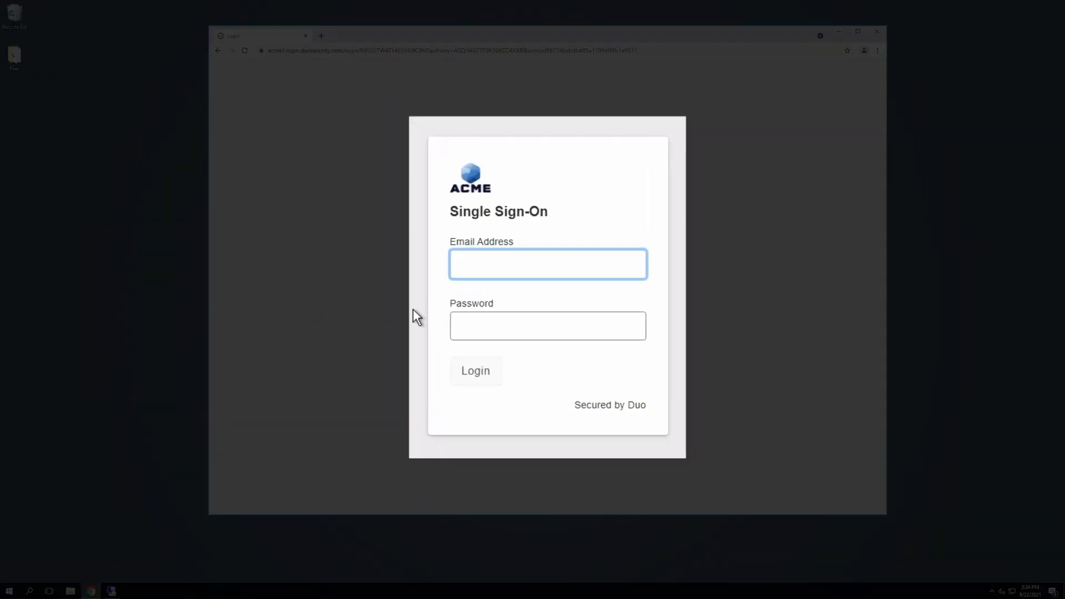
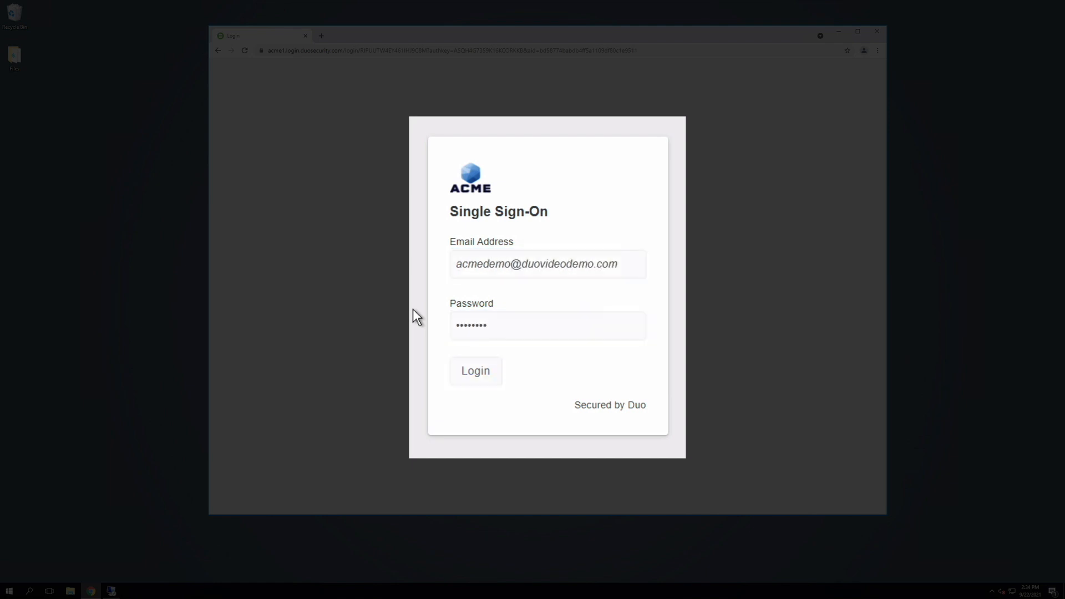
left_click(476, 370)
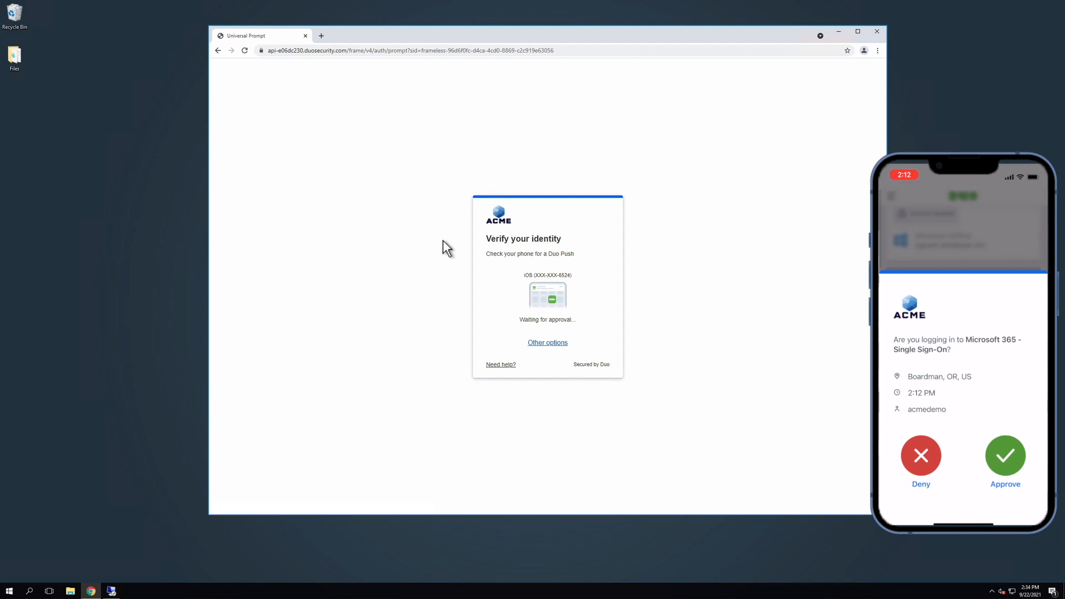
Approve the Duo Mobile push so the Universal Prompt shows Success!
left_click(1004, 456)
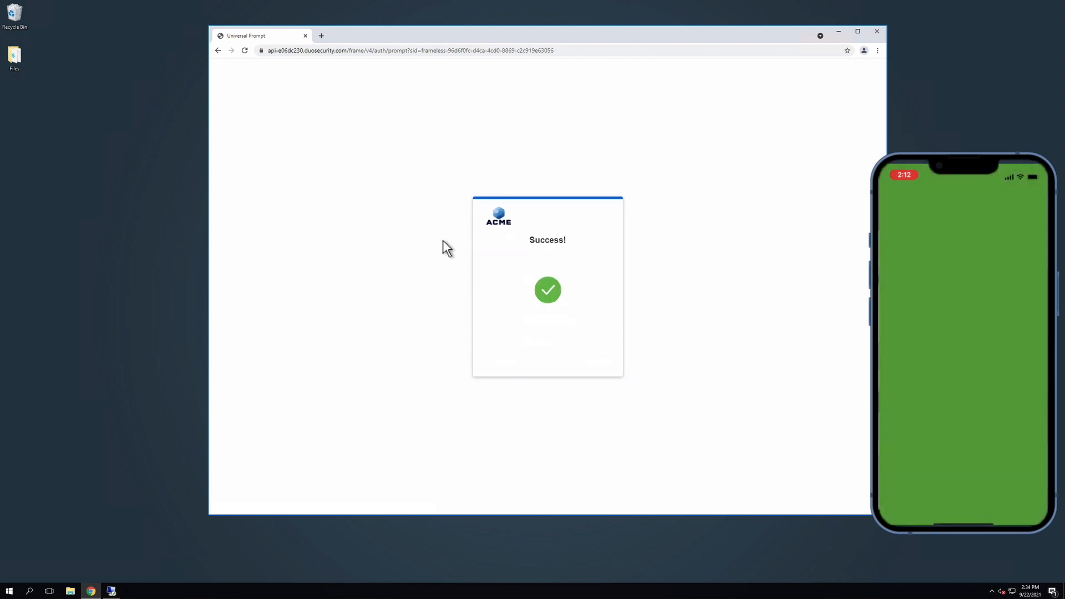